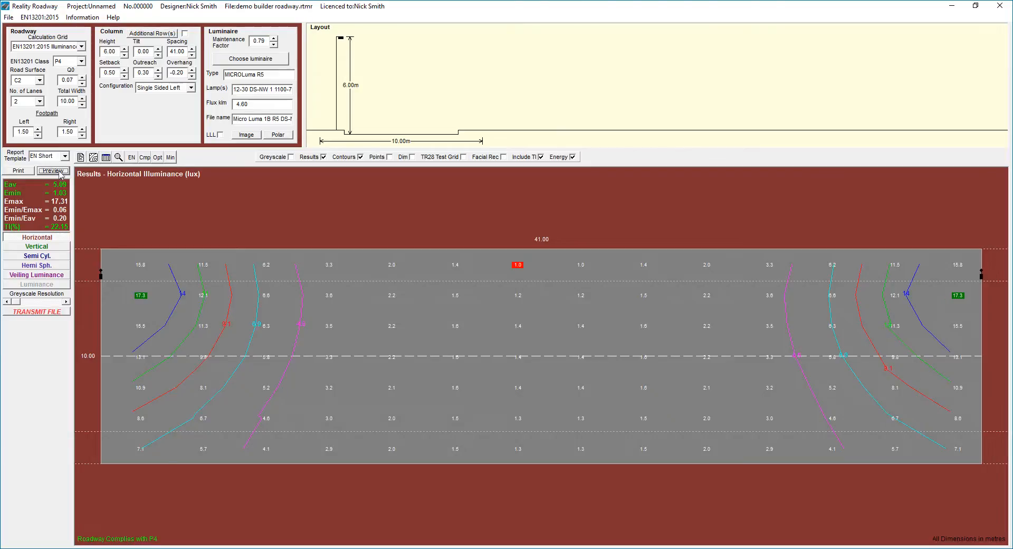
pyautogui.moveTo(59, 121)
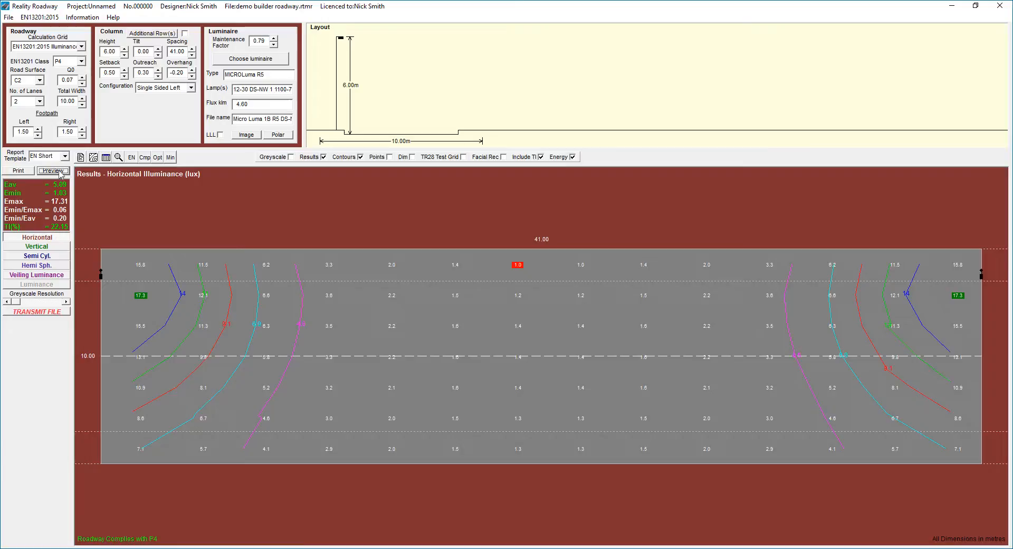
# Preview the 12-page Roadway Lighting Report from the EN Short template, declining to customise it
pyautogui.click(53, 170)
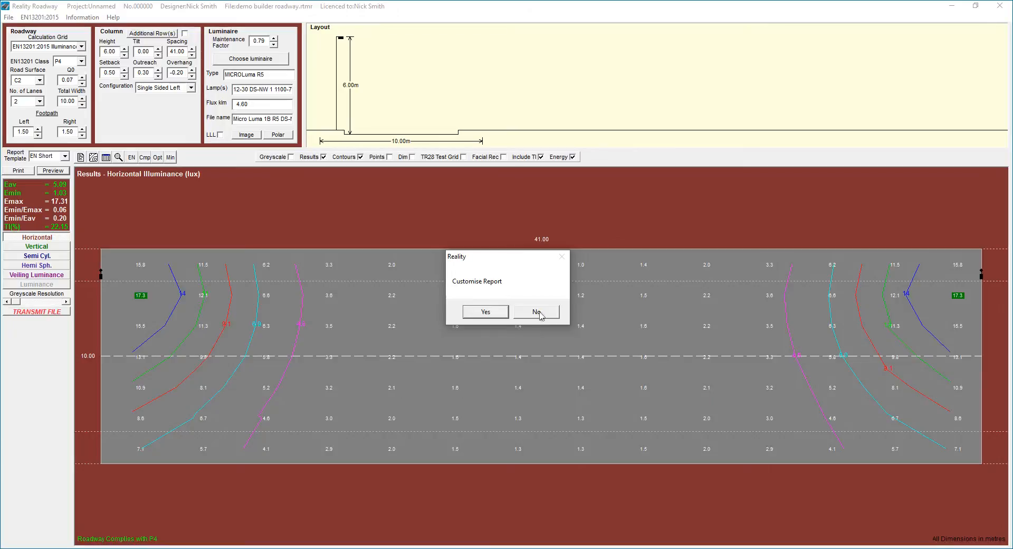
pyautogui.click(536, 312)
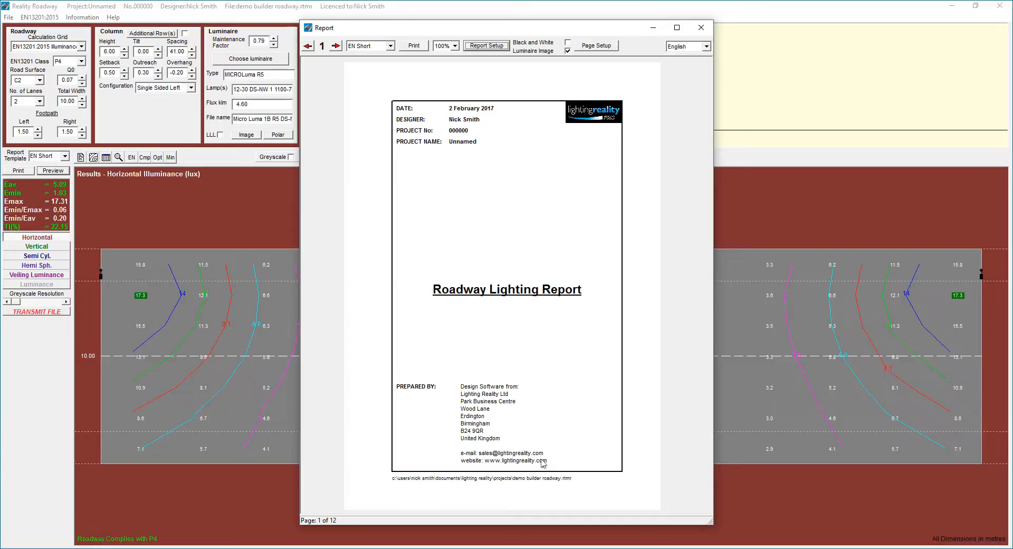
pyautogui.moveTo(519, 438)
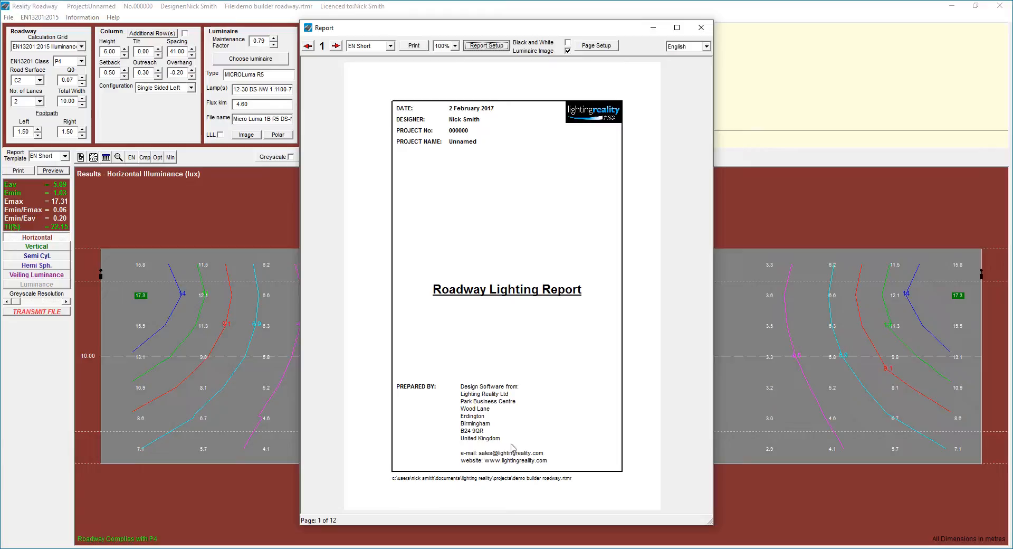
# Close the preview and review the prepared-by caption and page footer in Customise, then dismiss it
pyautogui.click(9, 17)
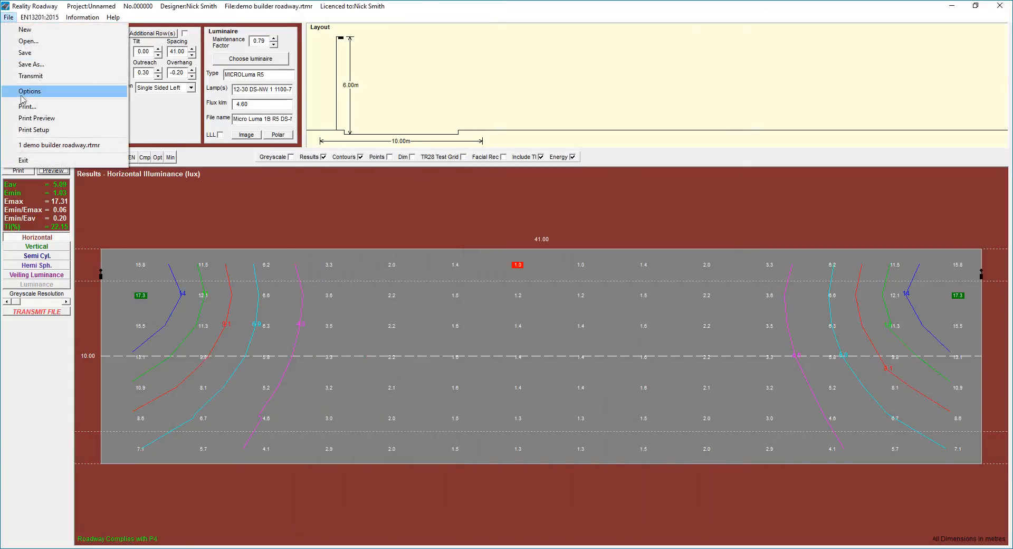
pyautogui.click(30, 90)
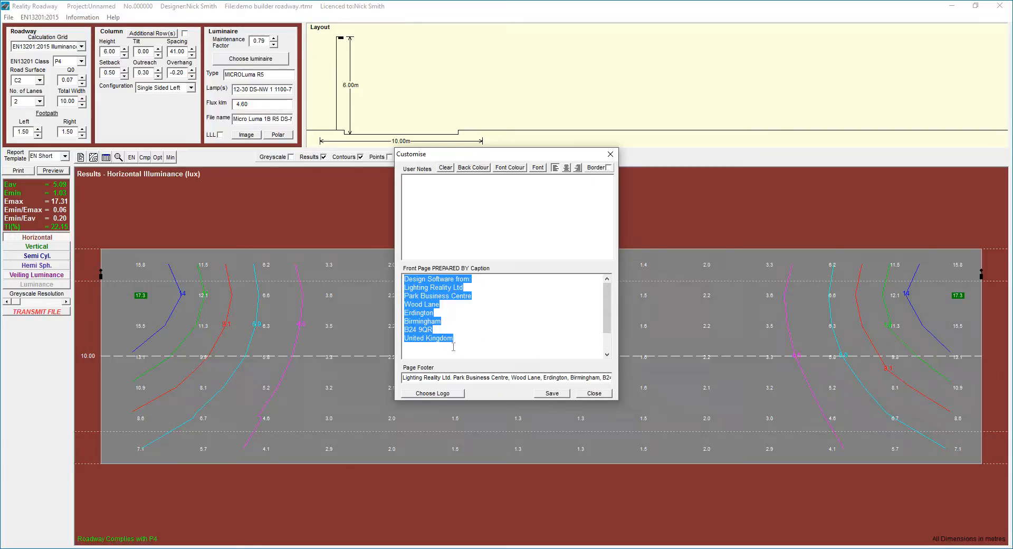
pyautogui.moveTo(314, 230)
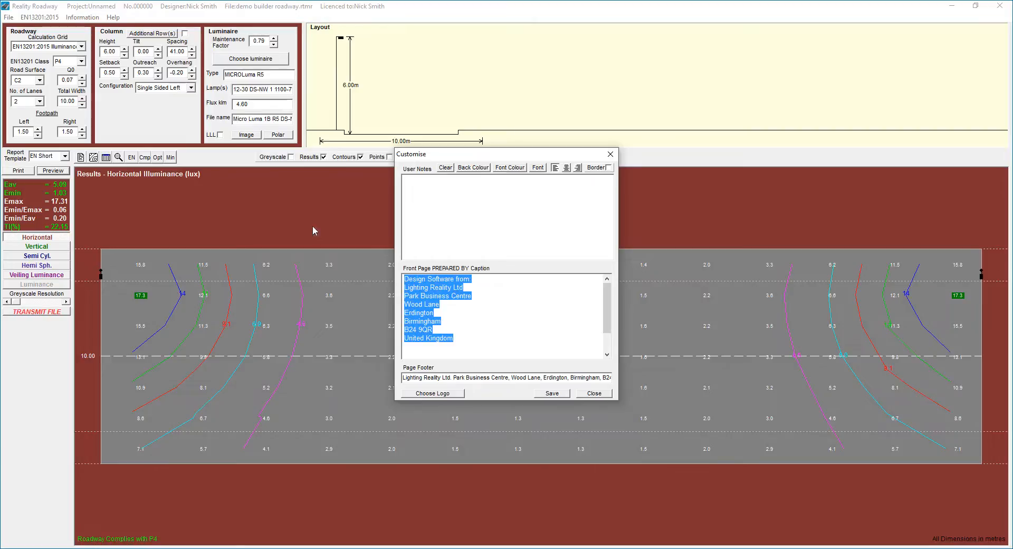
pyautogui.moveTo(413, 387)
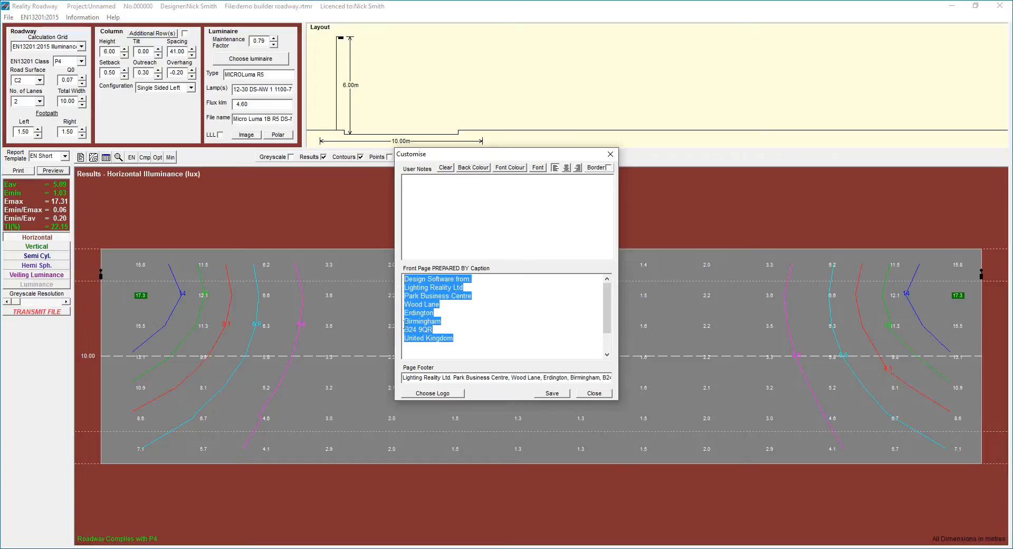
pyautogui.click(505, 377)
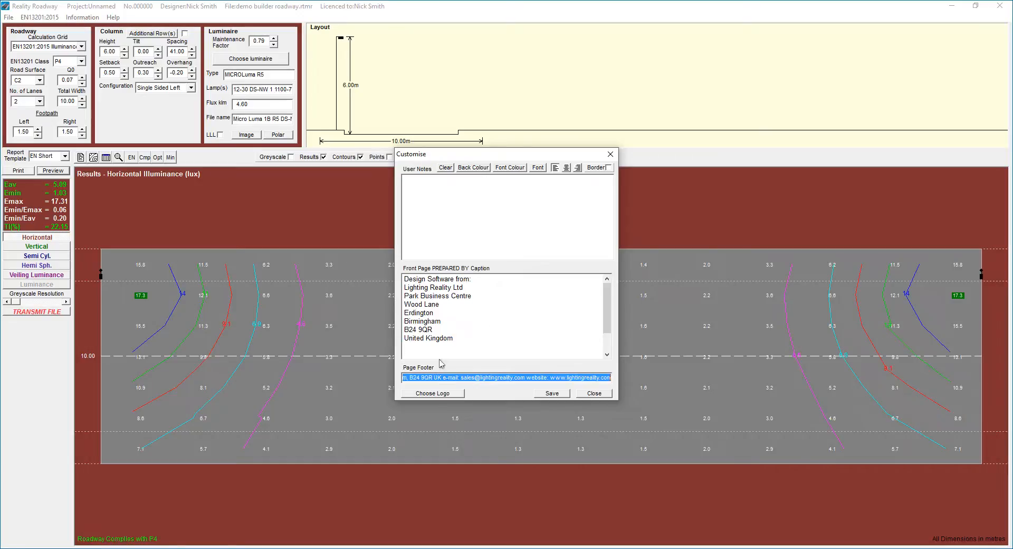
pyautogui.moveTo(453, 401)
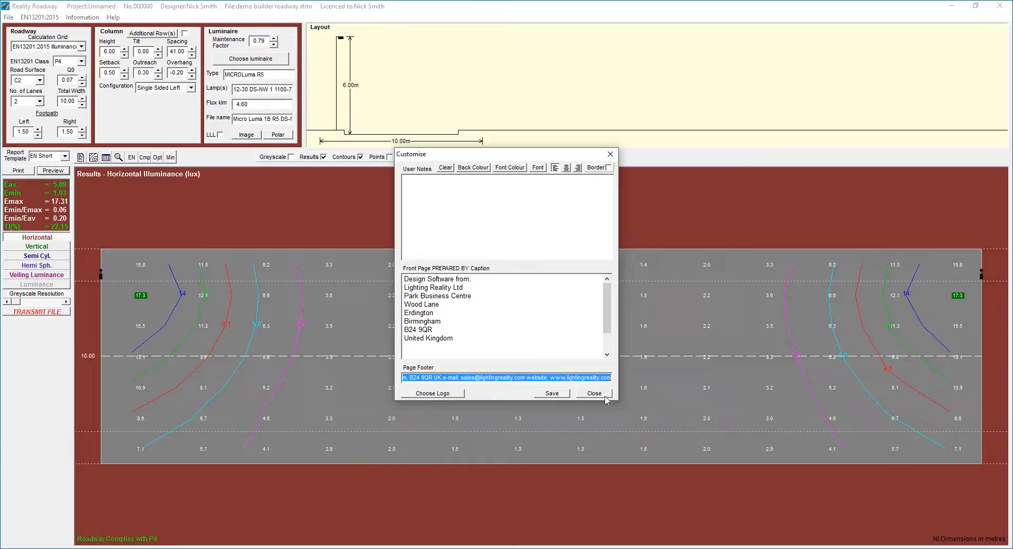
pyautogui.click(592, 392)
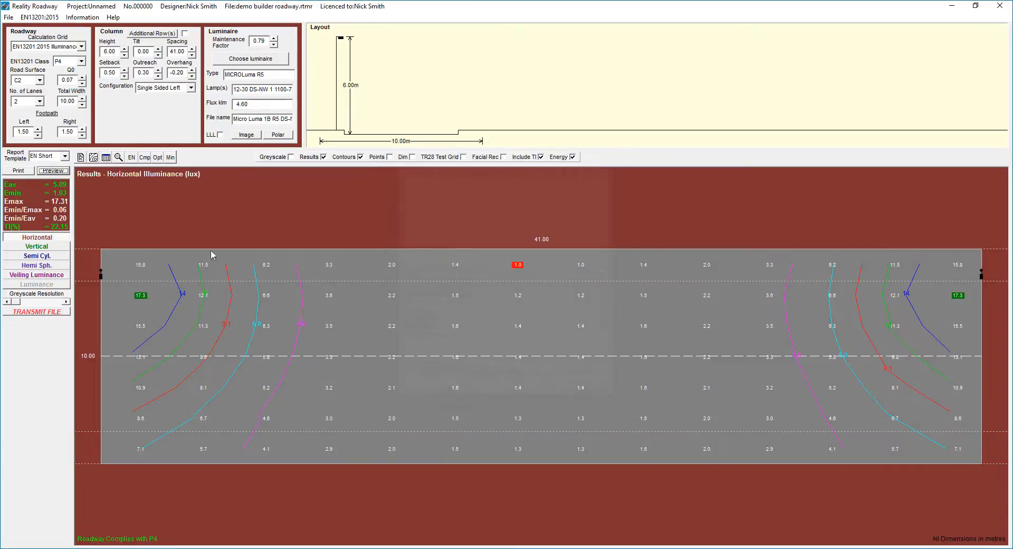
# Reopen the preview and page through cover, summary, energy and luminance pages to page 8
pyautogui.click(52, 170)
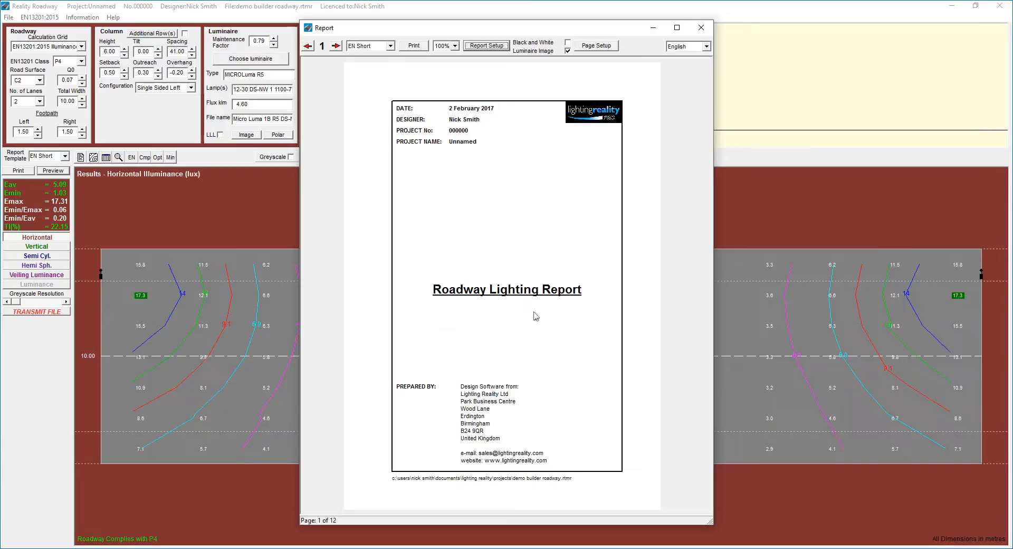
pyautogui.moveTo(359, 142)
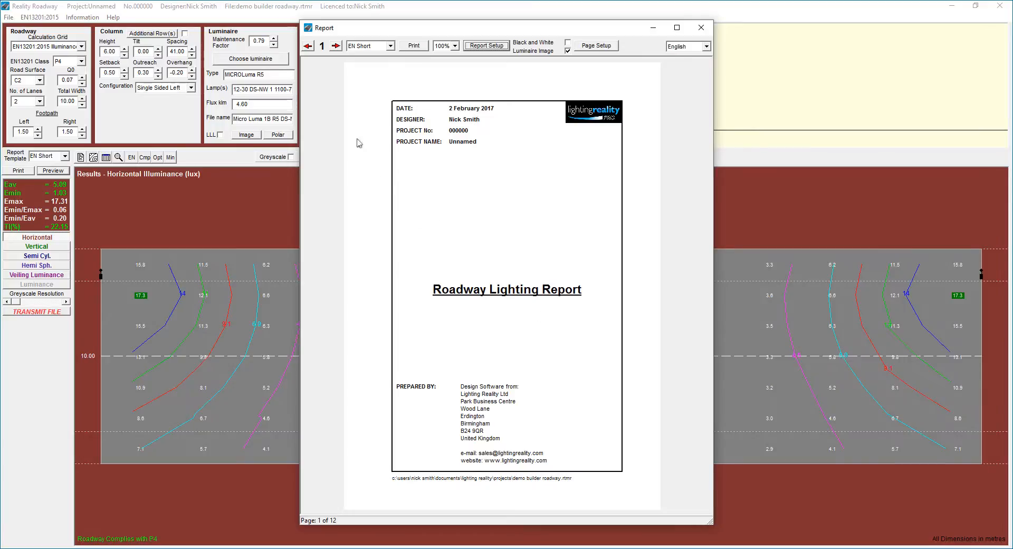
pyautogui.moveTo(540, 180)
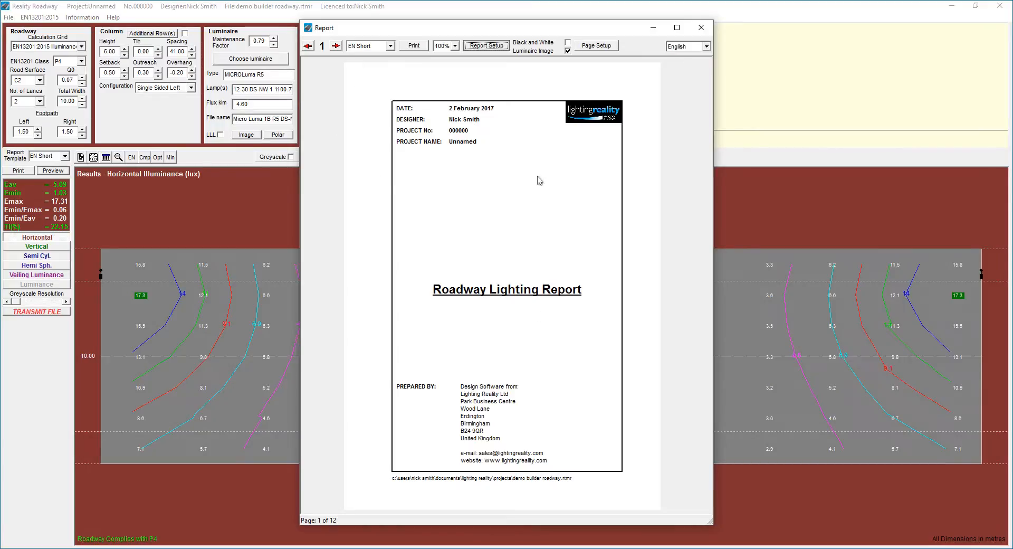
pyautogui.click(334, 46)
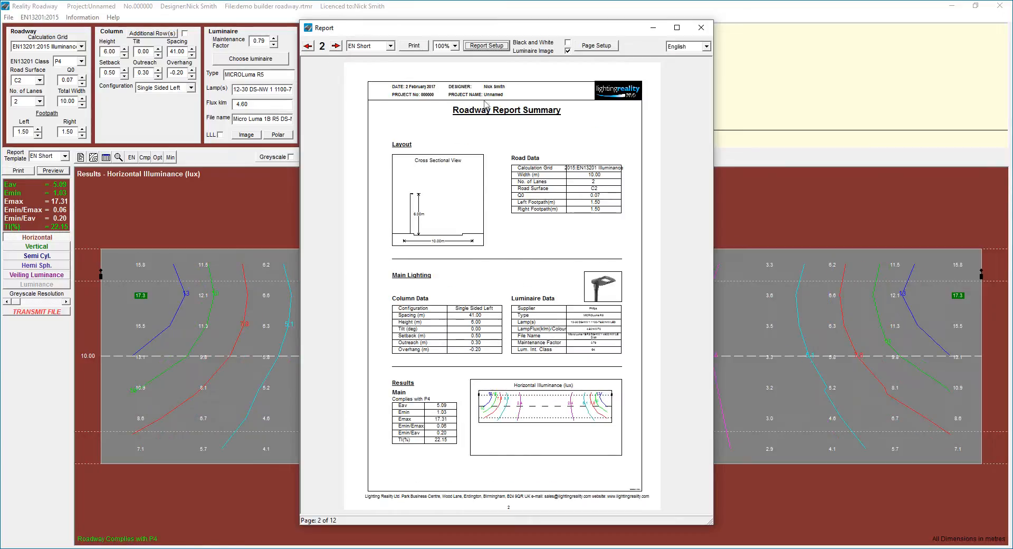
pyautogui.click(334, 46)
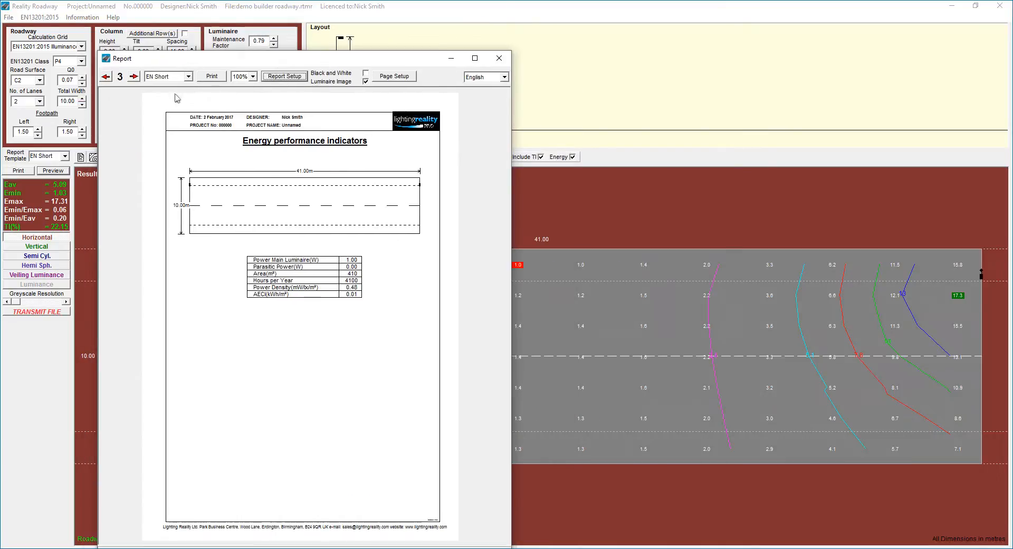
pyautogui.click(134, 76)
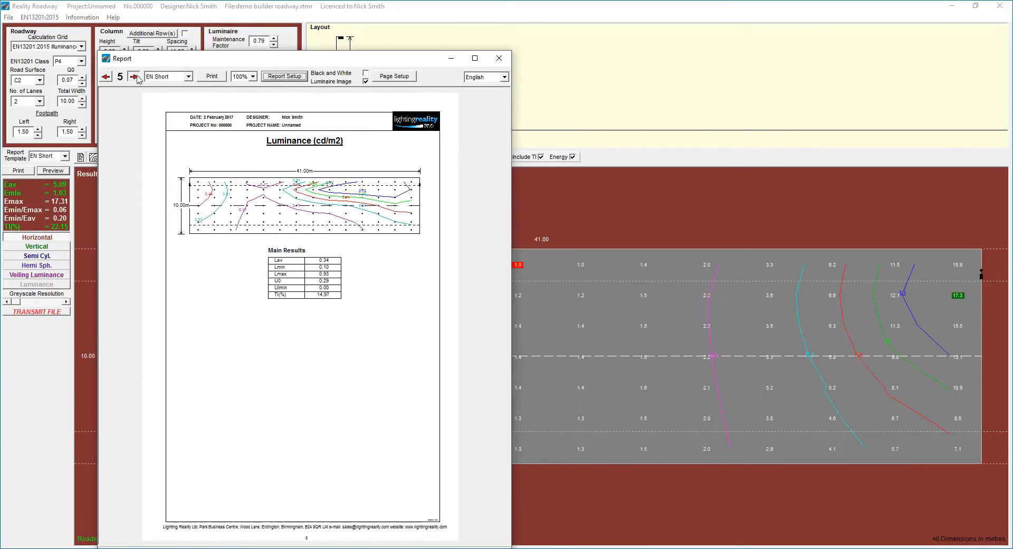
pyautogui.click(134, 76)
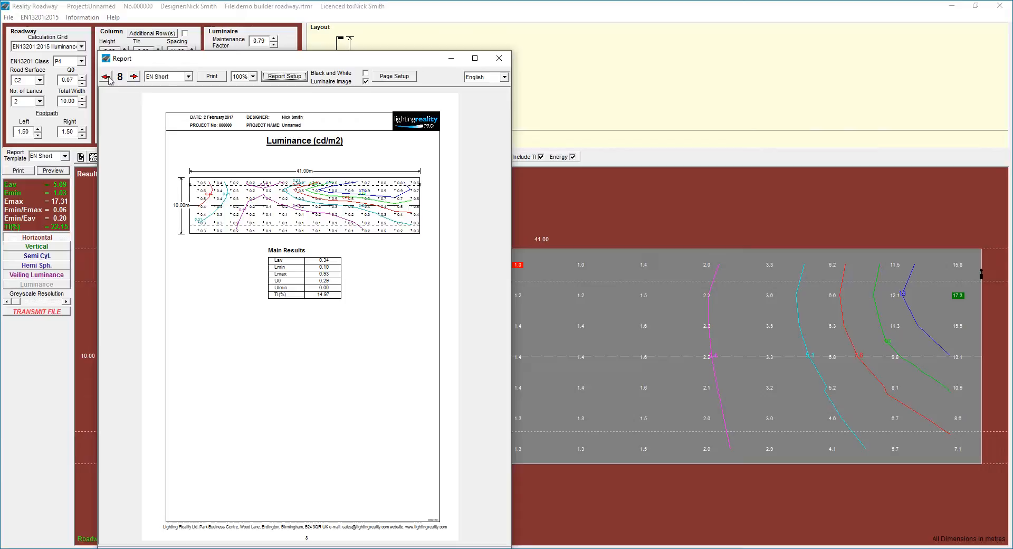
pyautogui.click(105, 76)
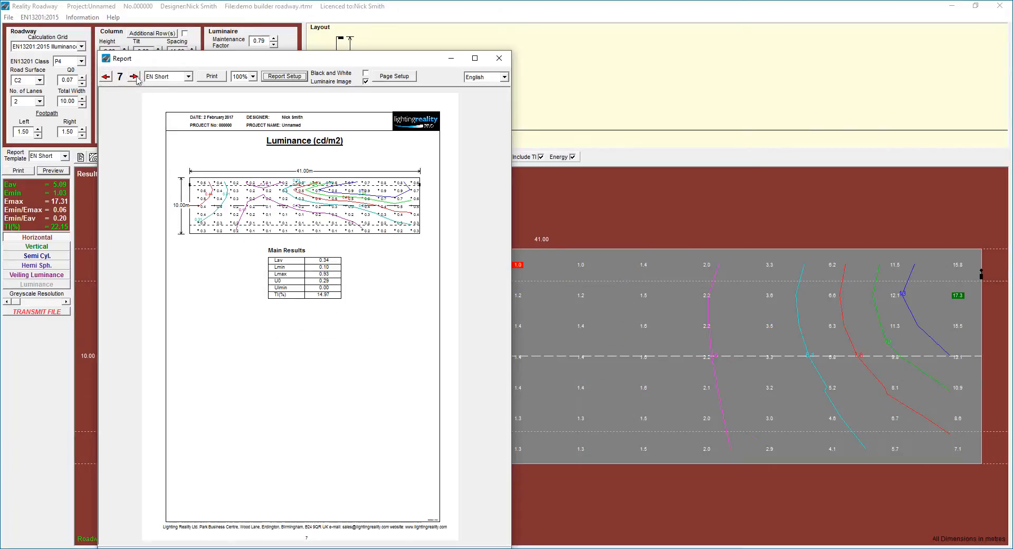
pyautogui.click(133, 76)
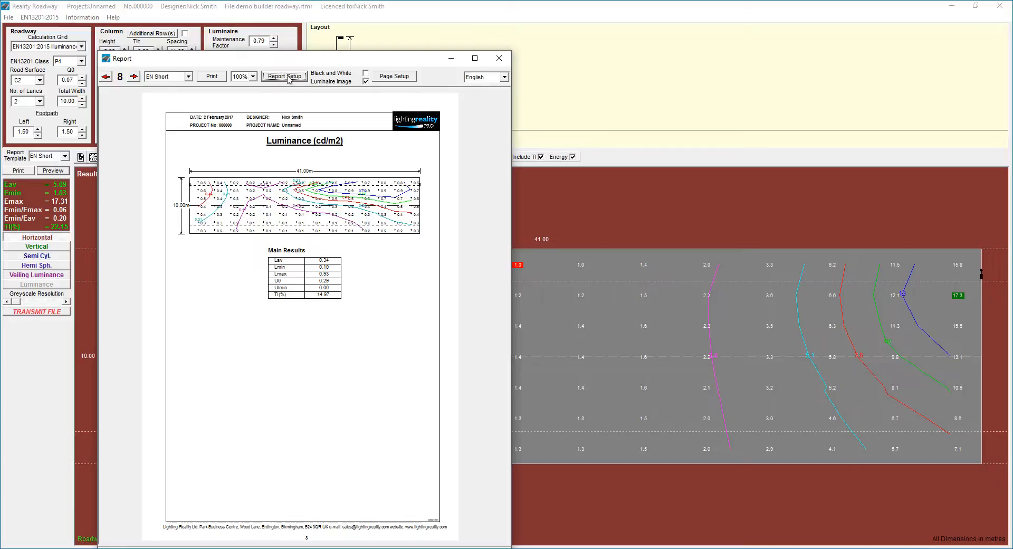
# View the Report Setup page table, then switch the report template to EN Illum
pyautogui.click(284, 76)
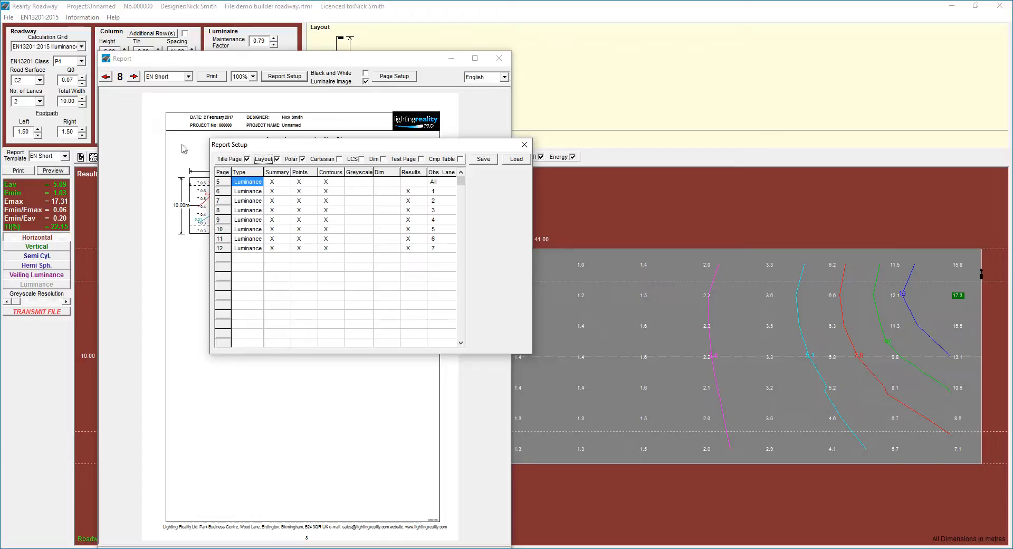
pyautogui.moveTo(316, 166)
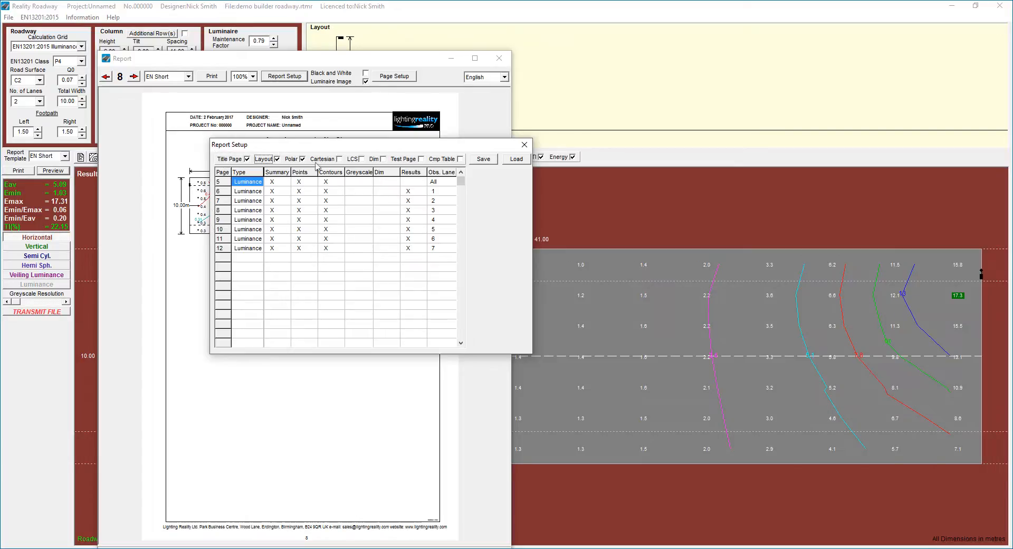
pyautogui.click(165, 76)
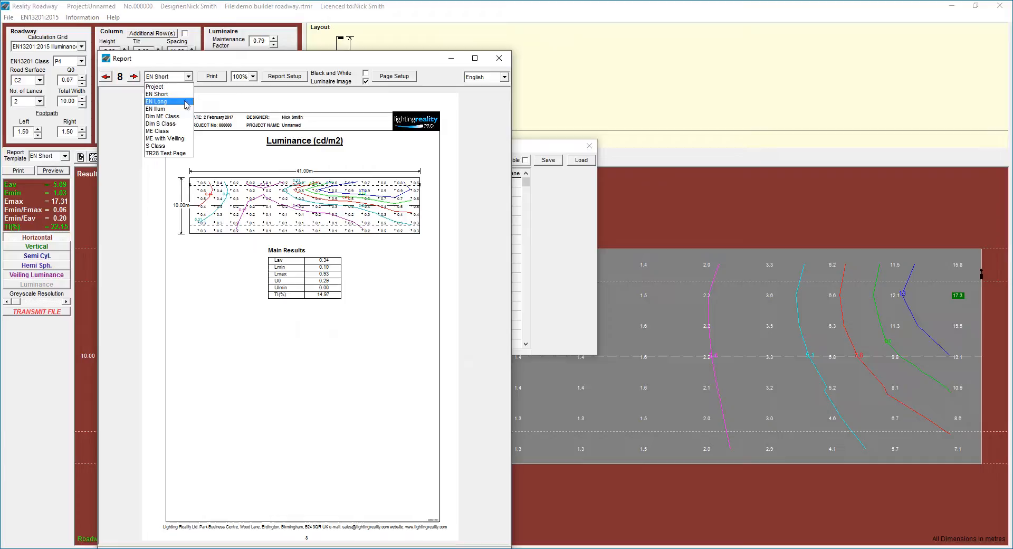
pyautogui.moveTo(164, 109)
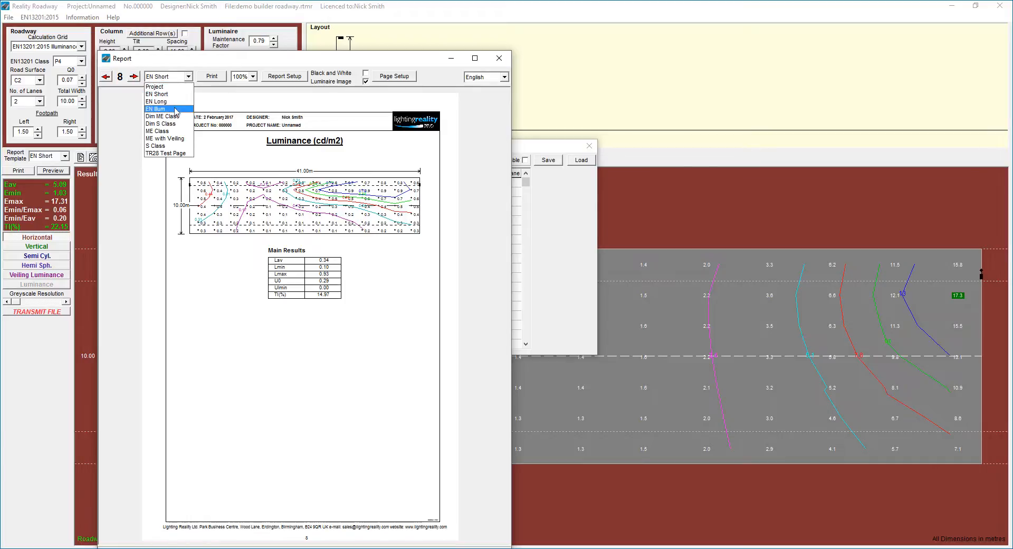
pyautogui.click(156, 108)
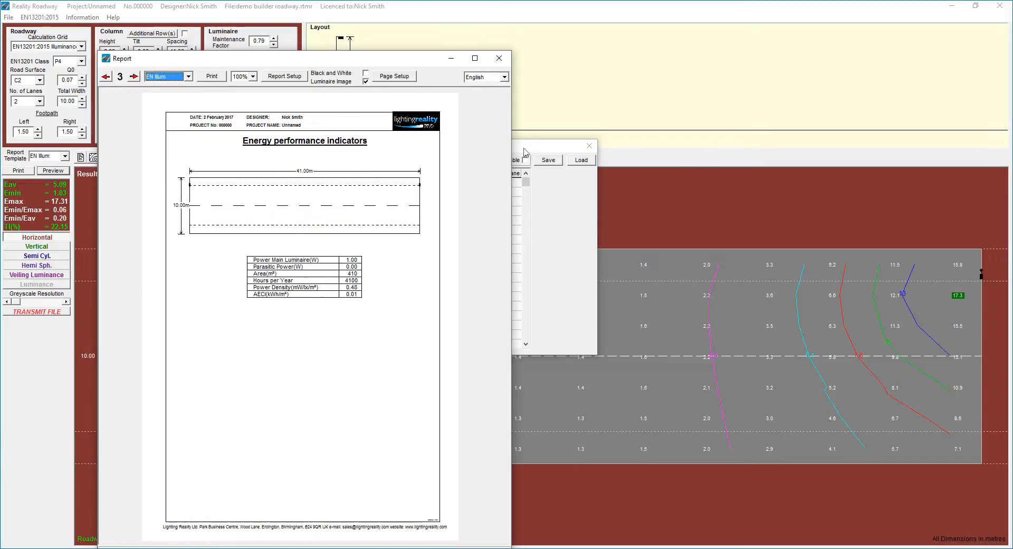
# Return to the title page and step through summary and energy indicators to the polar diagram on page 4
pyautogui.click(284, 76)
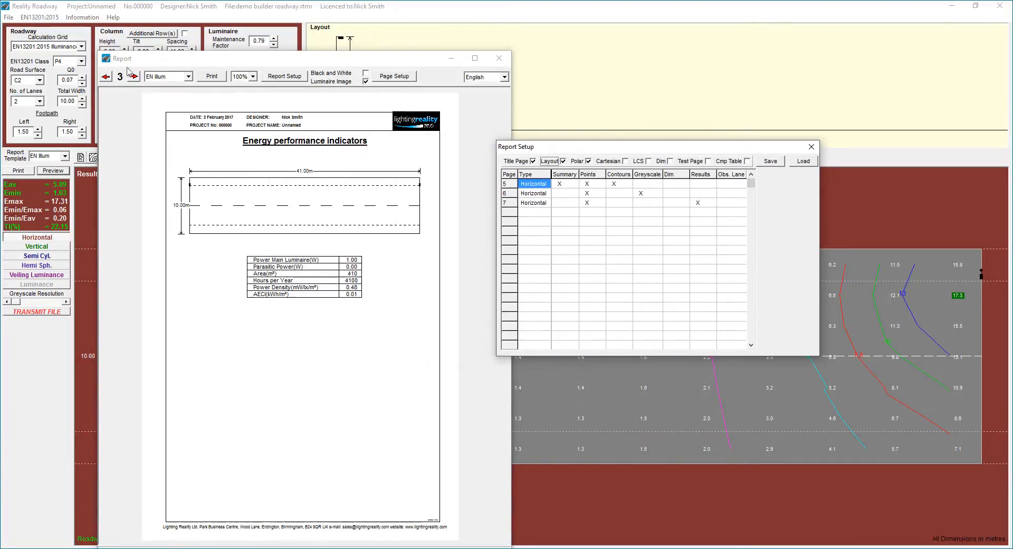
pyautogui.click(132, 75)
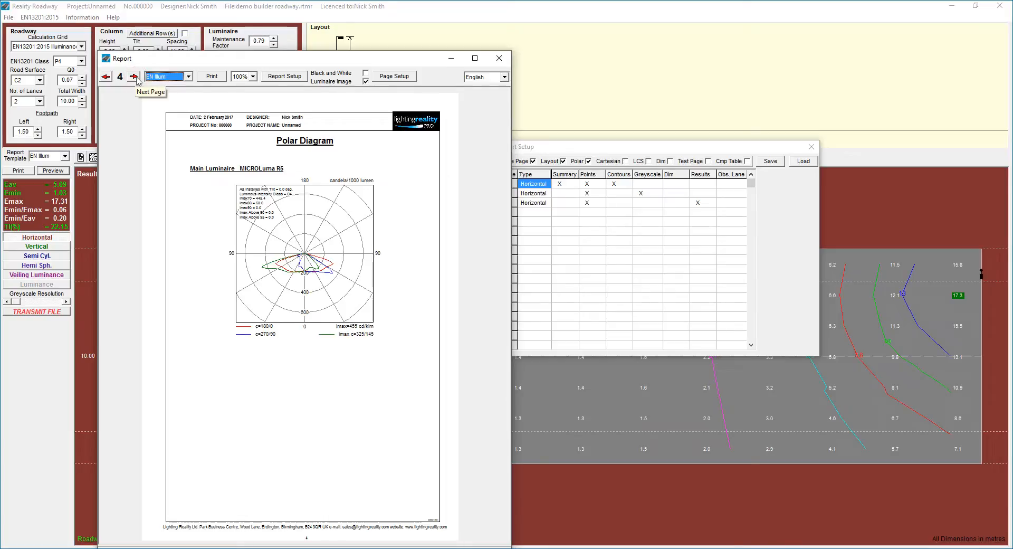
pyautogui.click(104, 76)
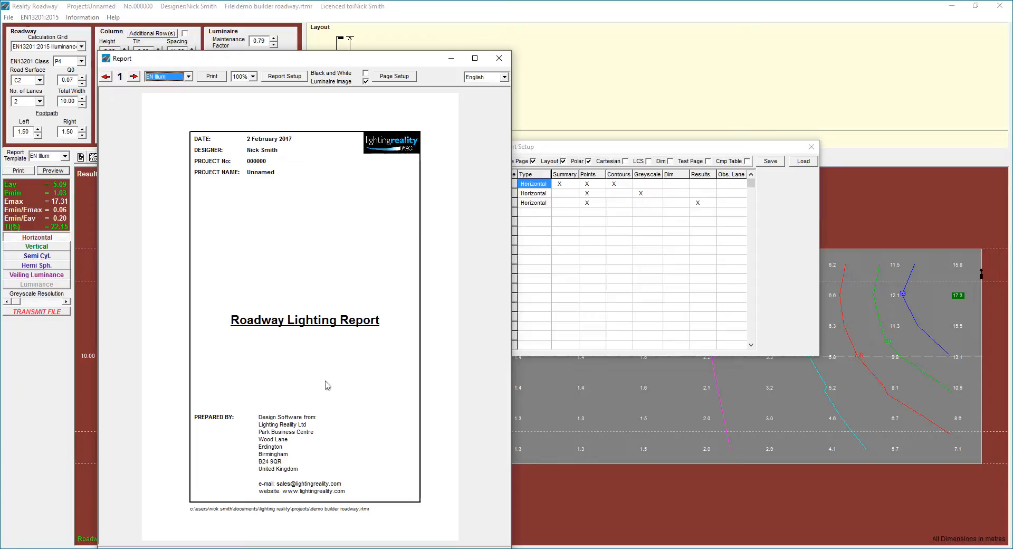
pyautogui.moveTo(222, 534)
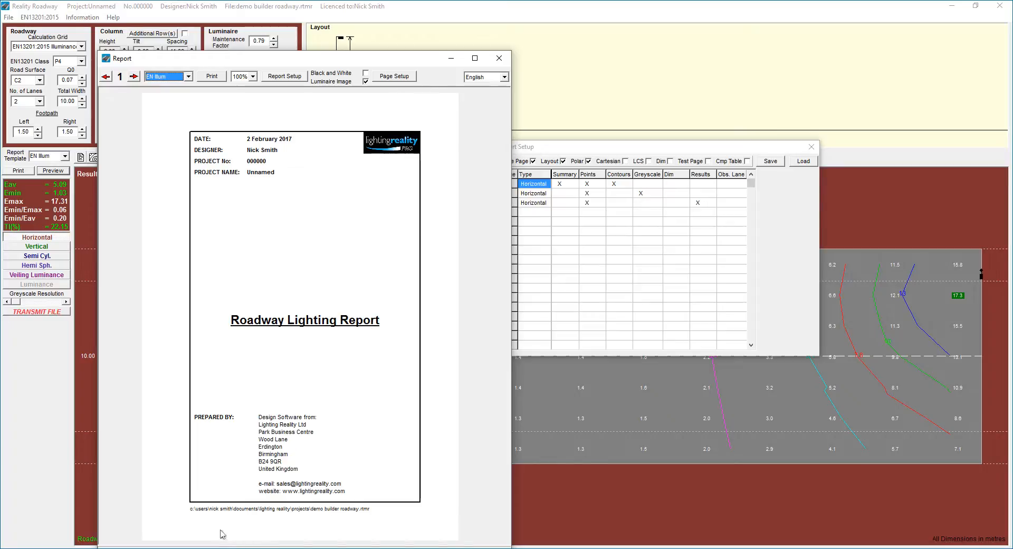
pyautogui.moveTo(370, 512)
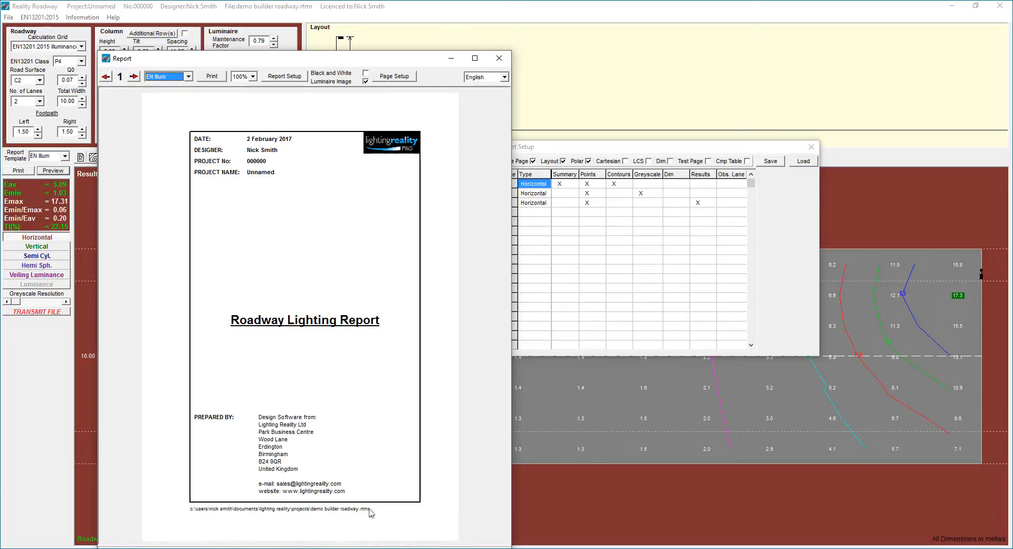
pyautogui.click(133, 75)
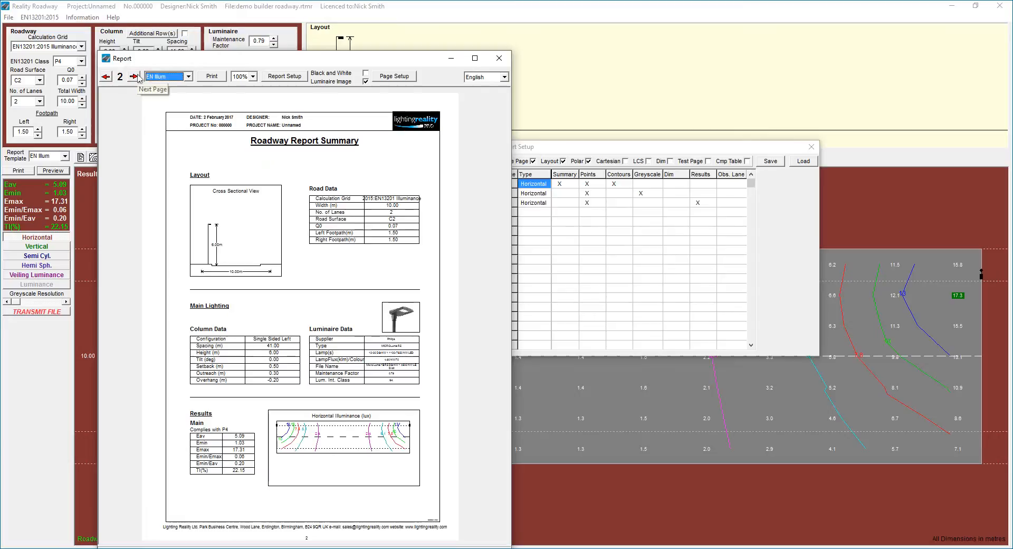
pyautogui.moveTo(319, 149)
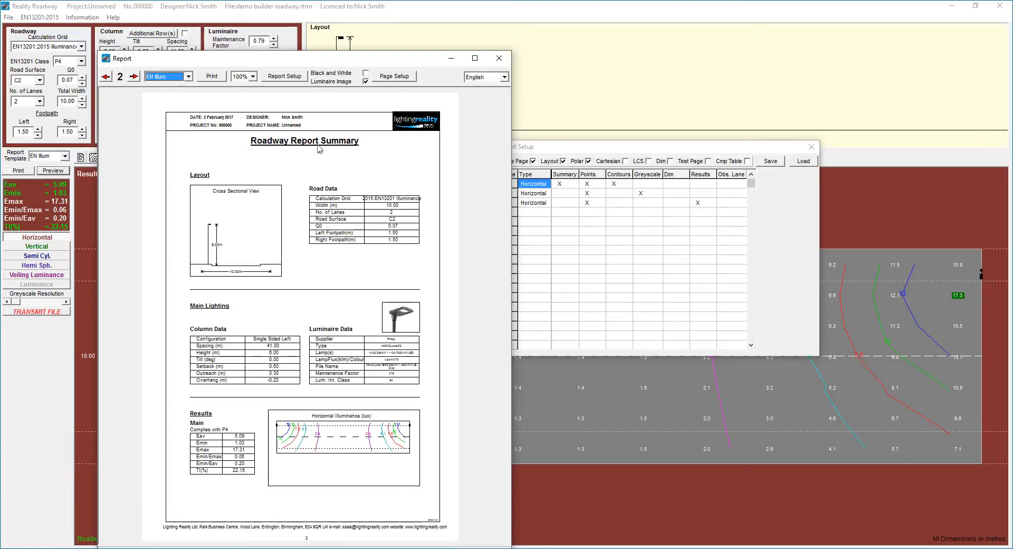
pyautogui.moveTo(240, 206)
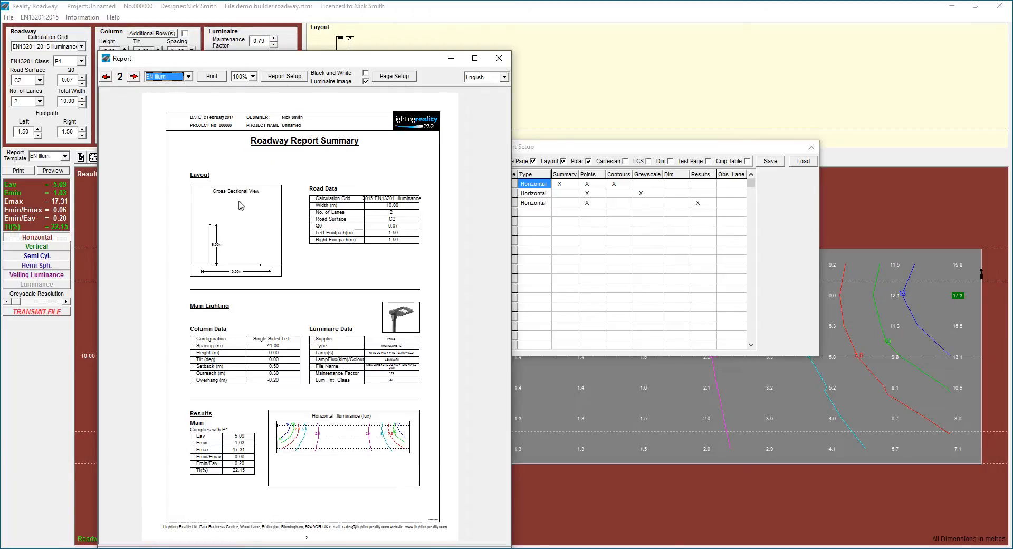
pyautogui.moveTo(367, 204)
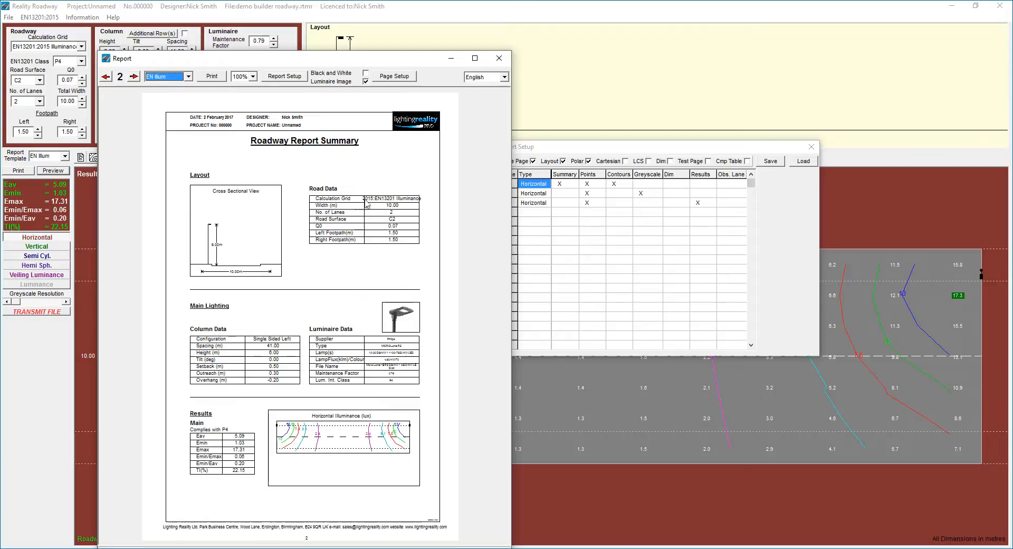
pyautogui.moveTo(228, 344)
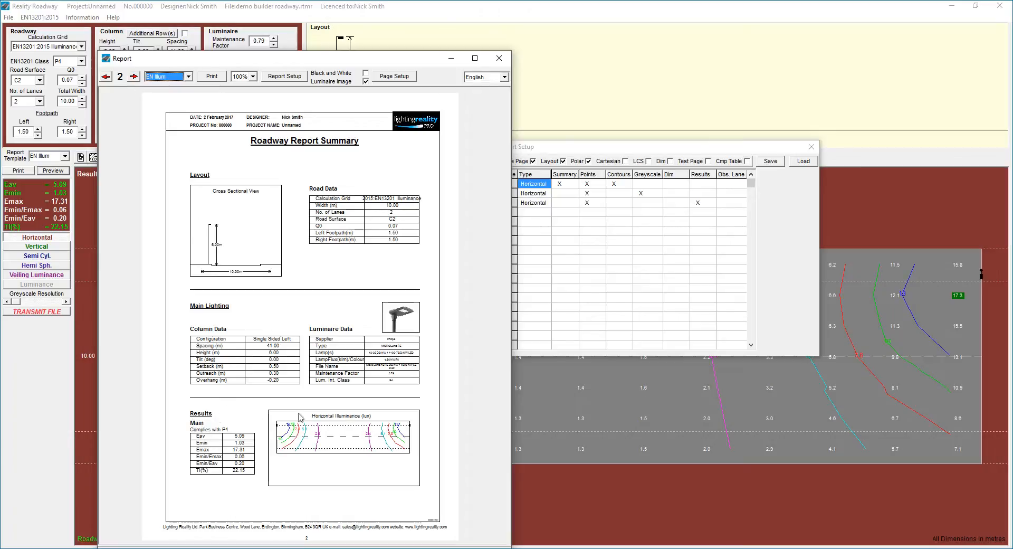
pyautogui.moveTo(134, 77)
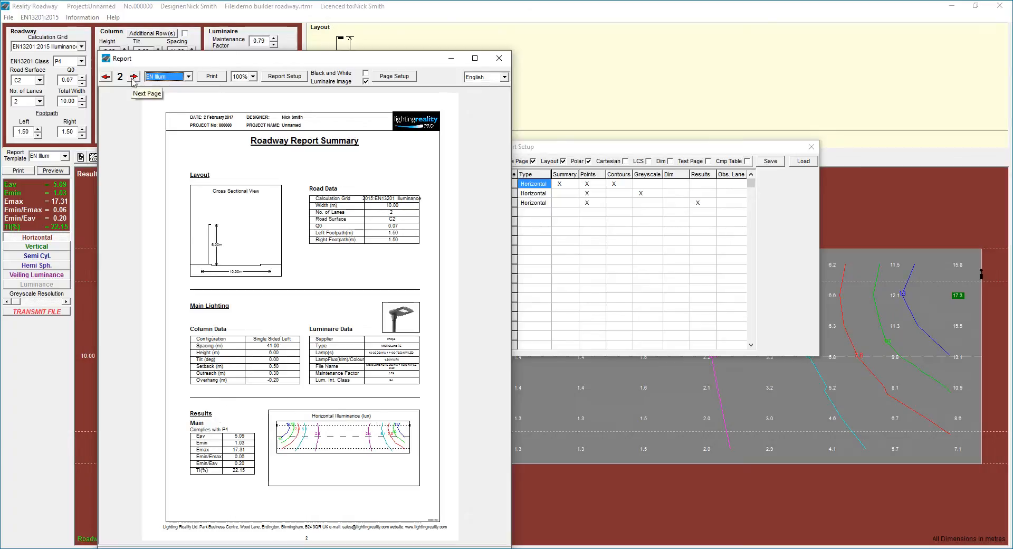
pyautogui.click(134, 76)
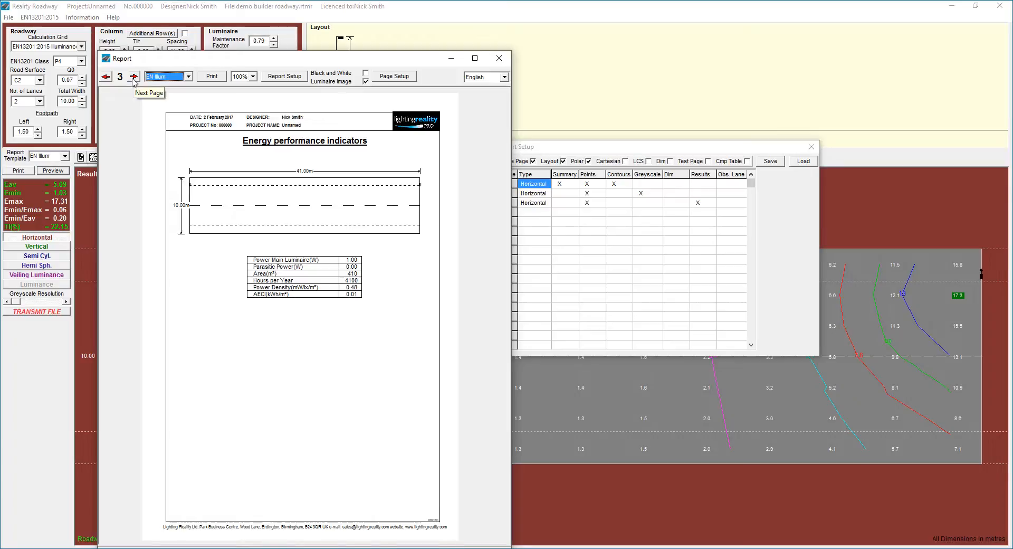
pyautogui.click(133, 76)
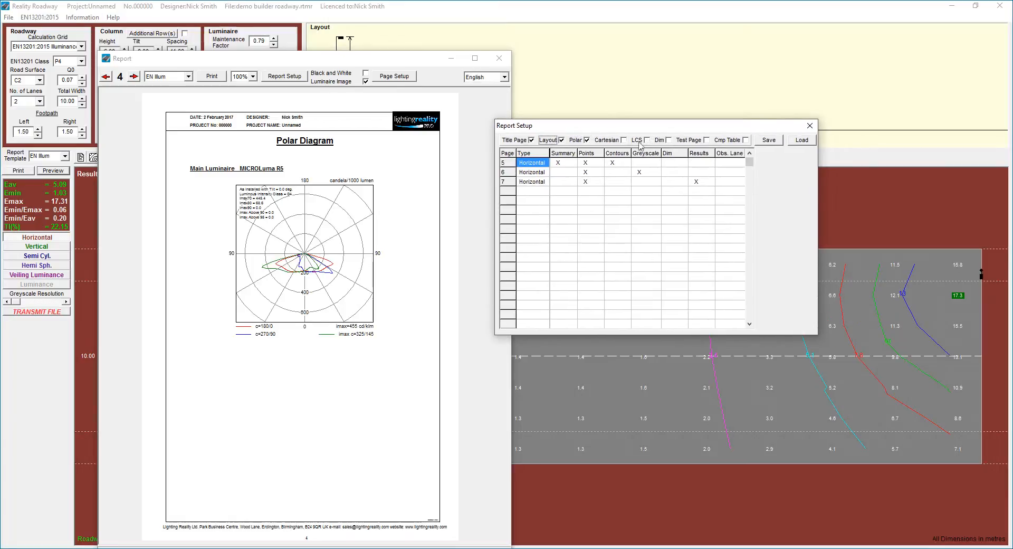
pyautogui.click(583, 140)
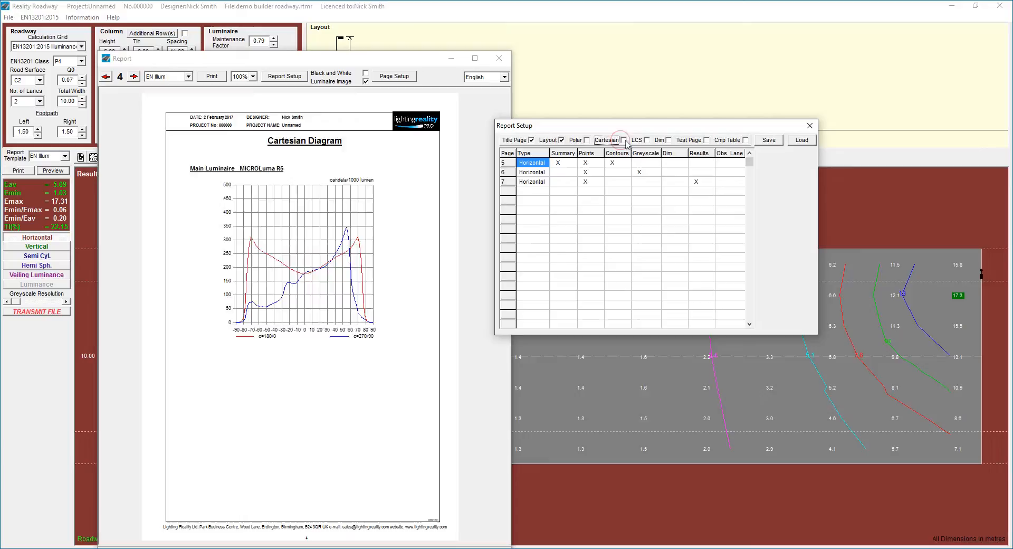
pyautogui.click(623, 139)
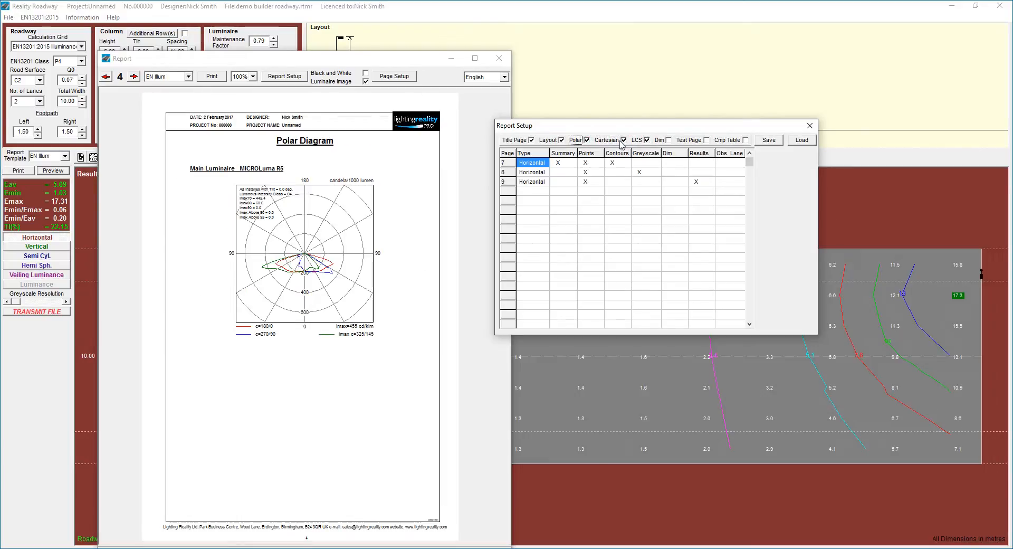
pyautogui.click(133, 76)
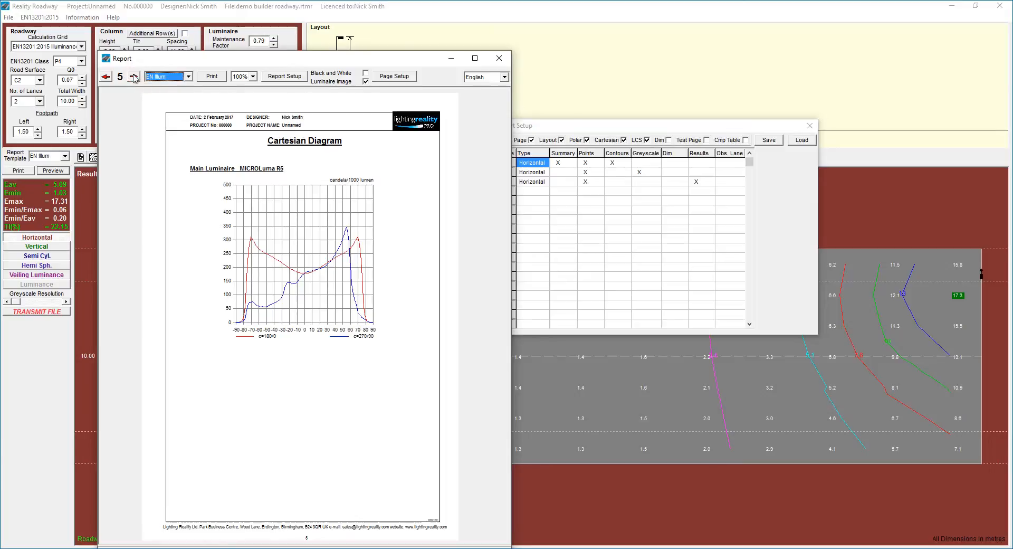
pyautogui.click(134, 76)
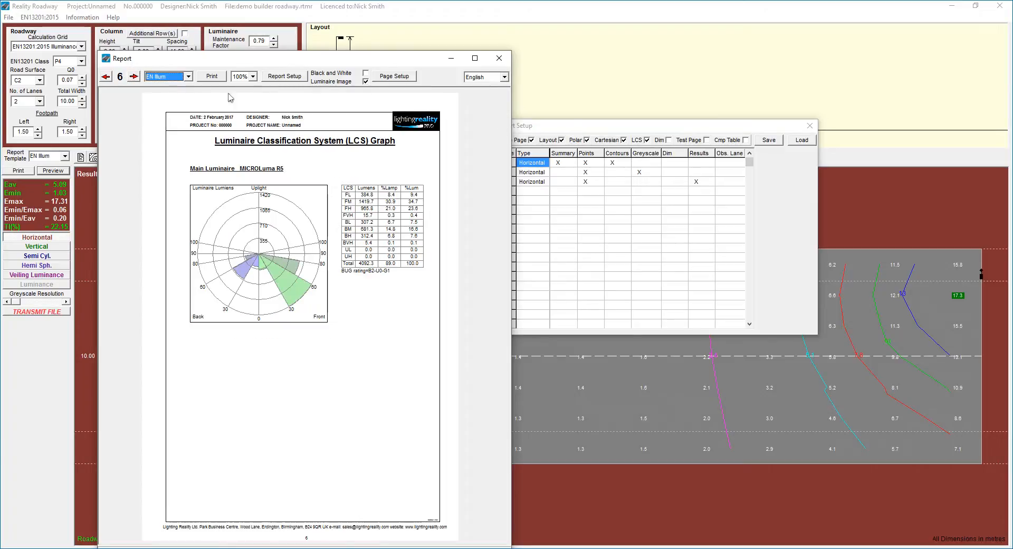
pyautogui.click(106, 76)
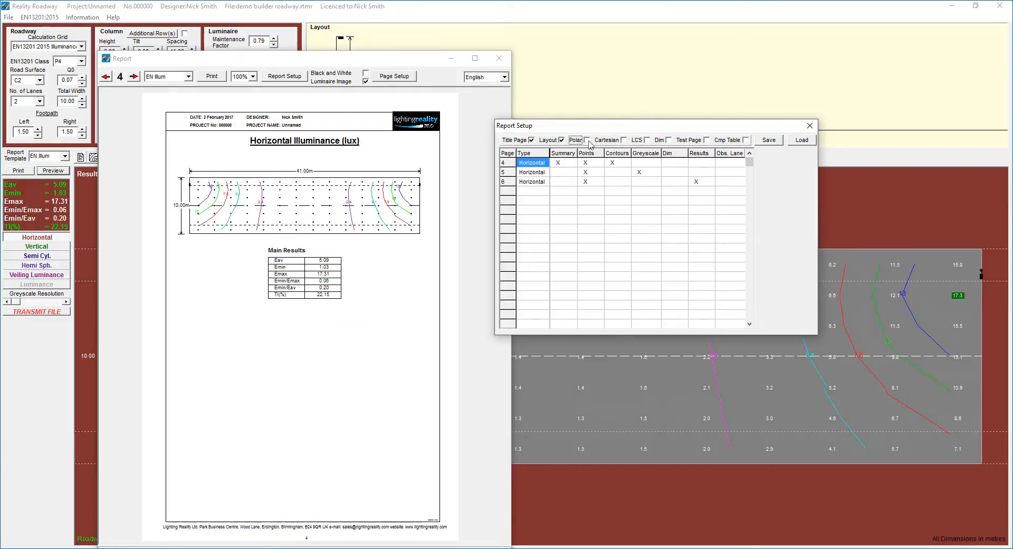
pyautogui.click(583, 139)
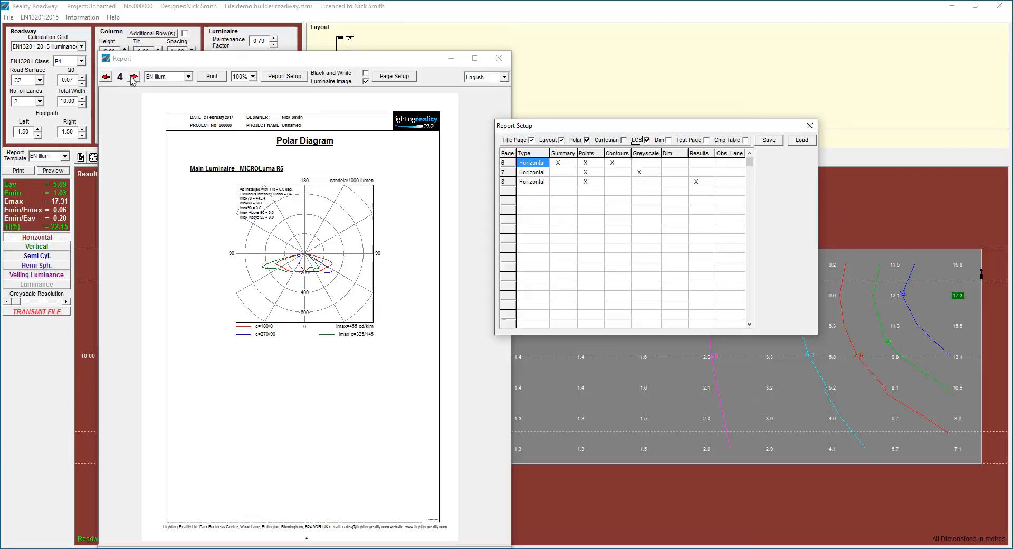
pyautogui.click(134, 76)
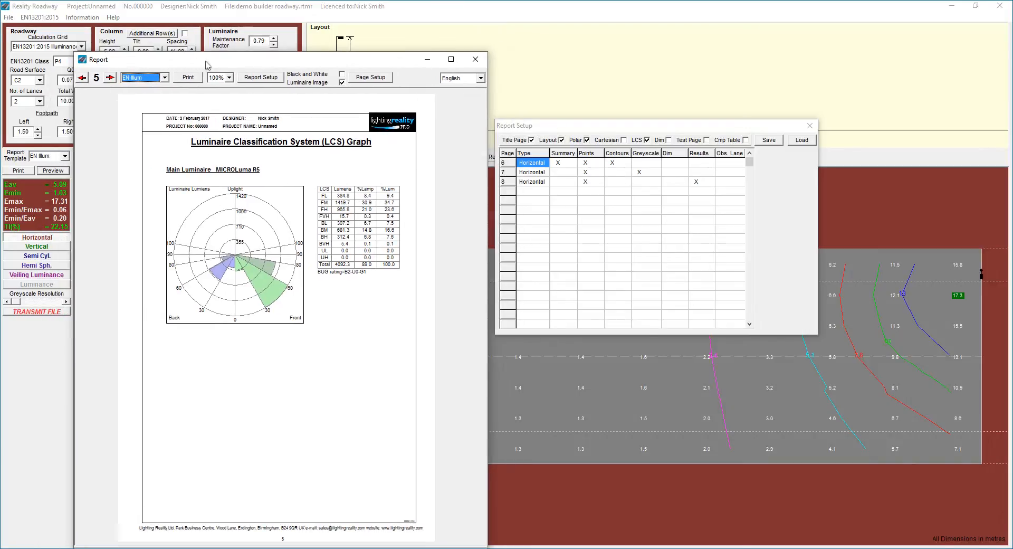
pyautogui.click(646, 140)
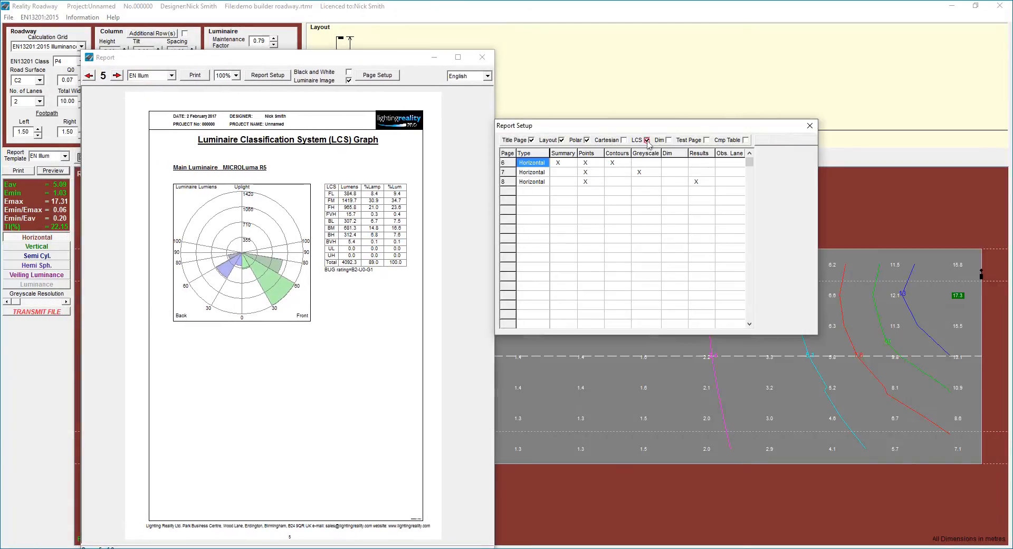
pyautogui.click(645, 141)
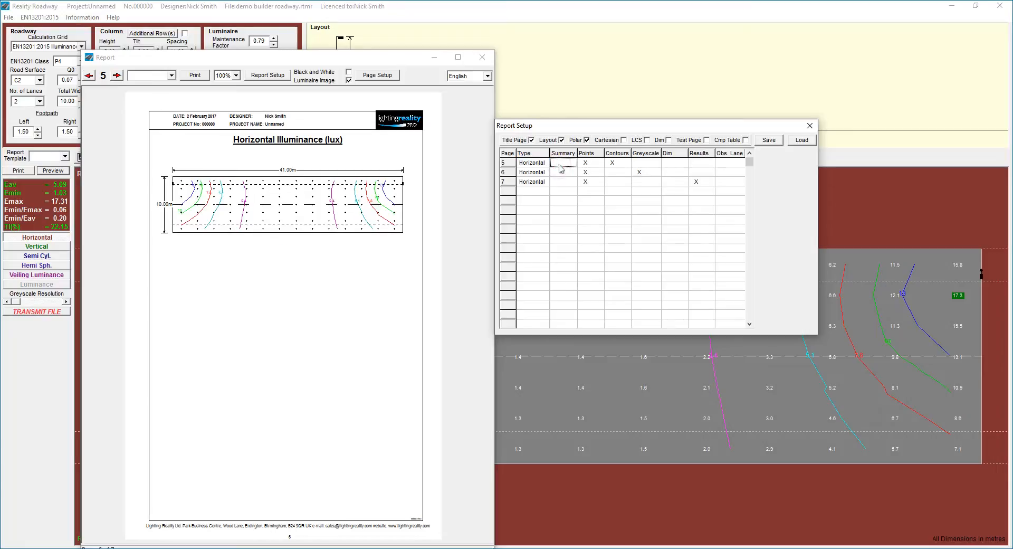
# Set page 5 to points with results, page 6 to greyscale, and page 7 to points with contours
pyautogui.click(563, 162)
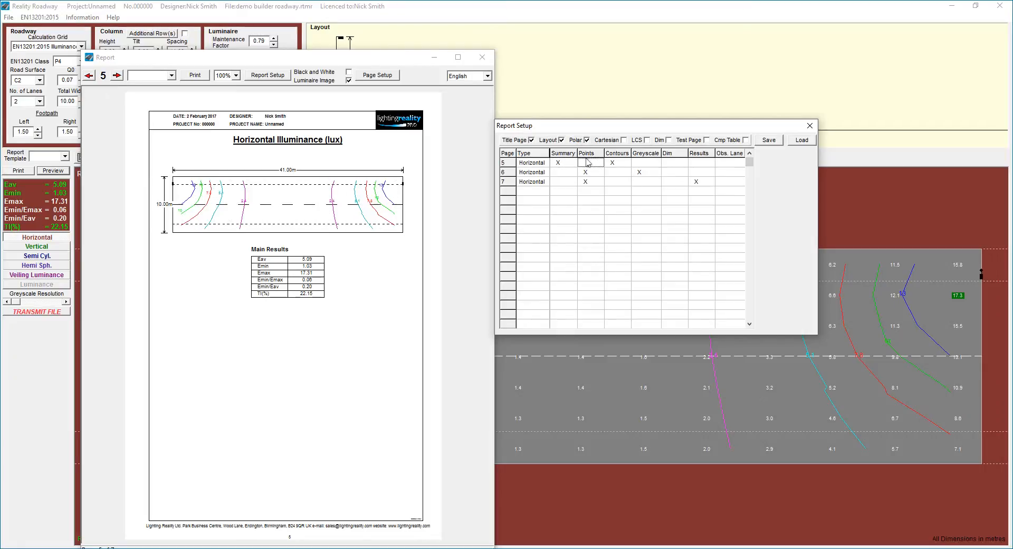
pyautogui.click(696, 163)
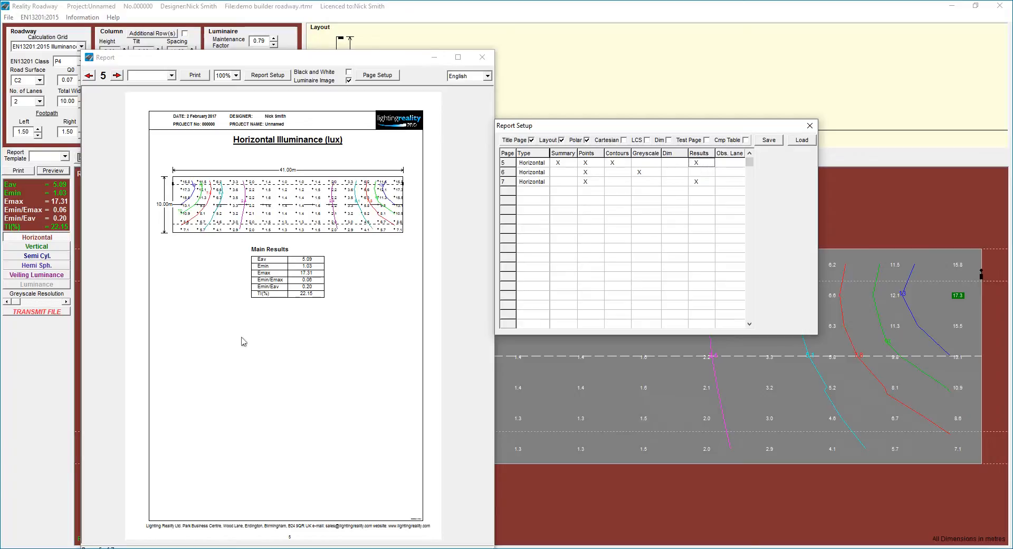
pyautogui.click(118, 75)
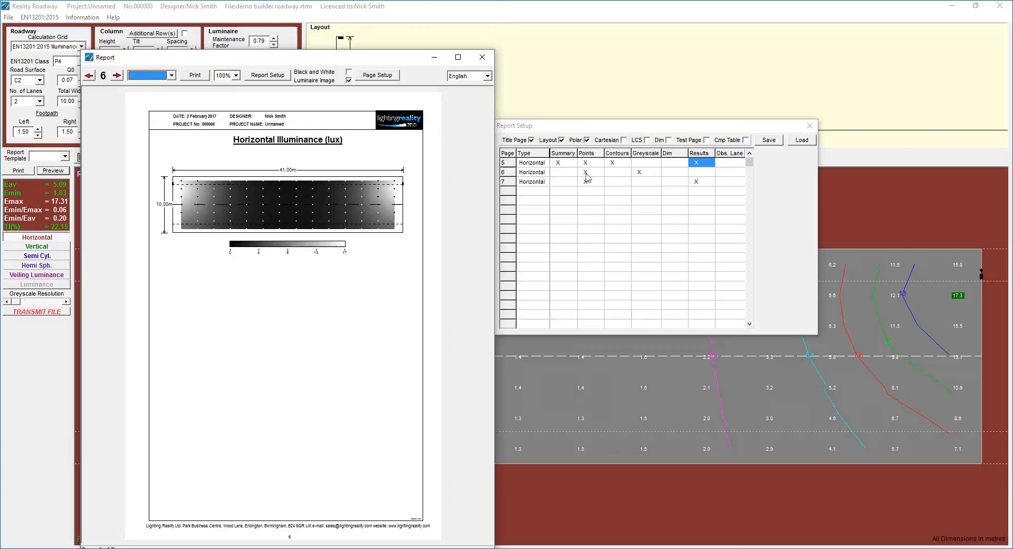
pyautogui.click(562, 172)
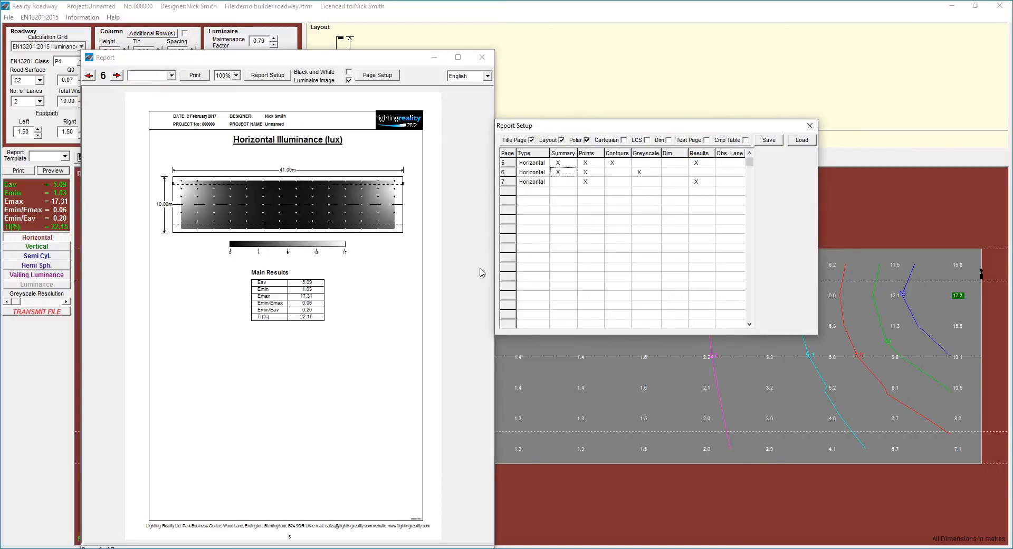
pyautogui.click(585, 172)
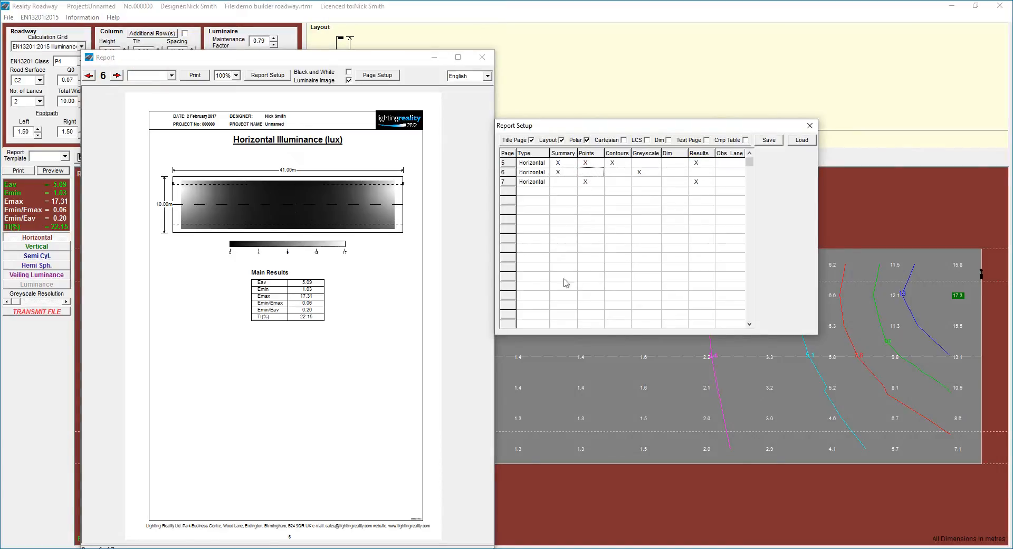
pyautogui.click(116, 75)
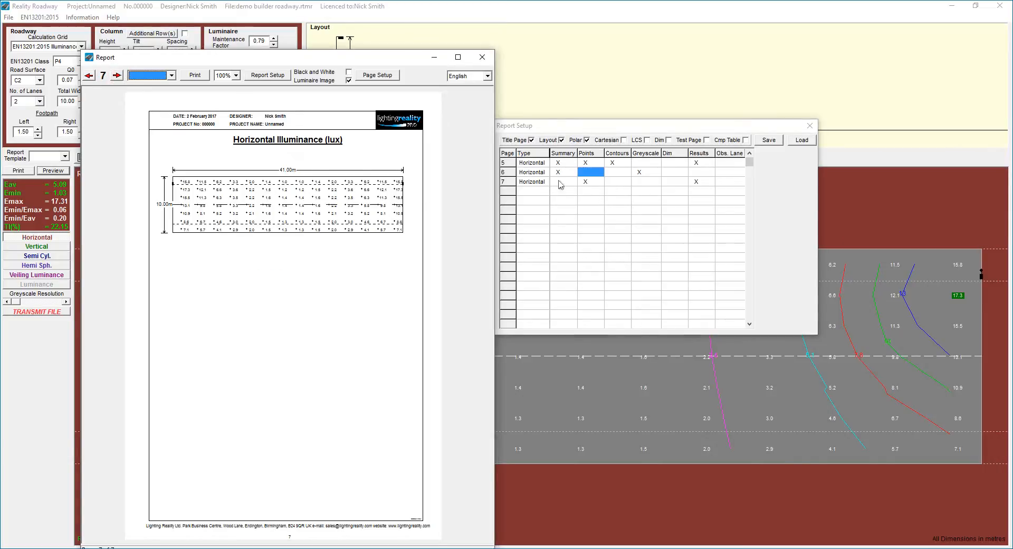
pyautogui.click(587, 180)
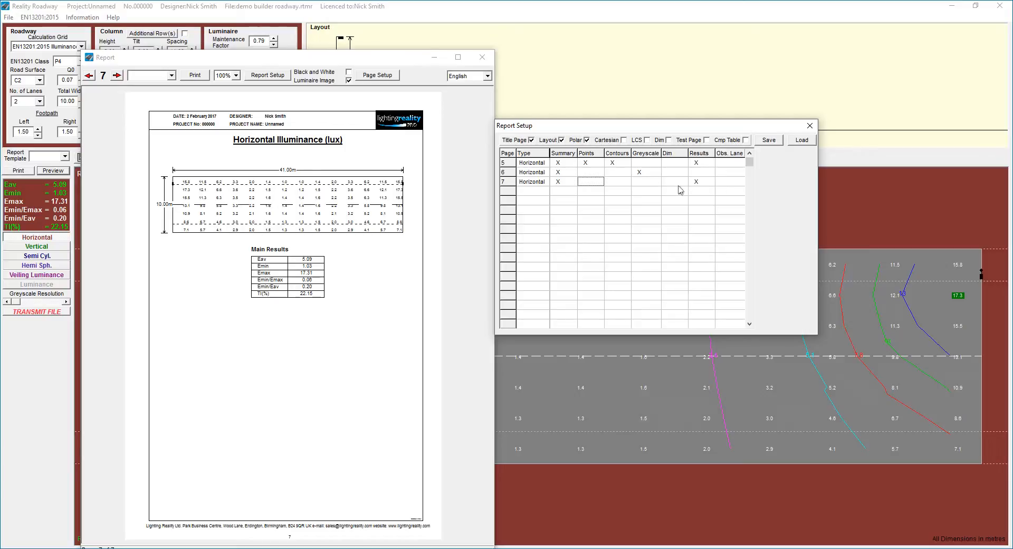
pyautogui.click(616, 180)
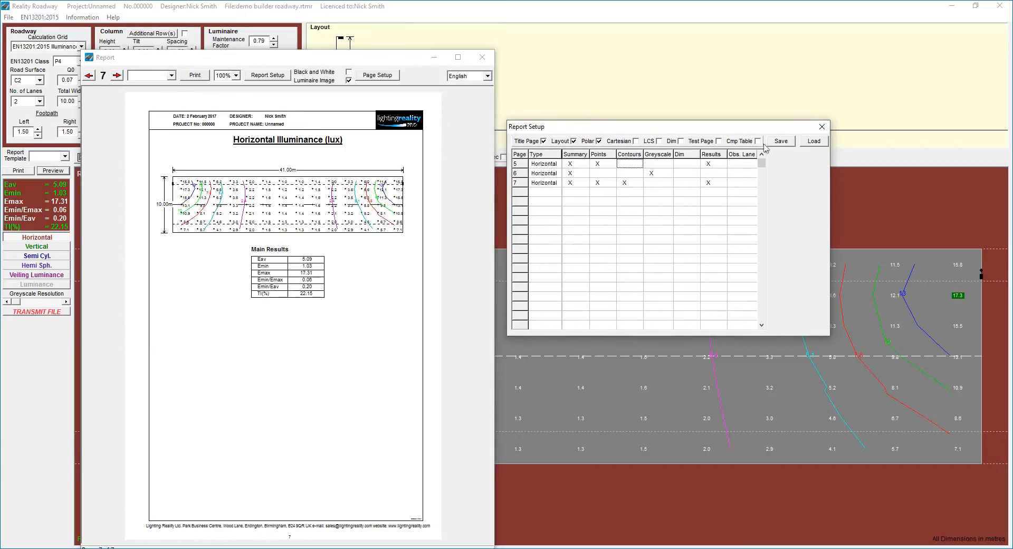
# Save the layout as a new template named 'My Illuminace Layout' in the template folder
pyautogui.click(780, 141)
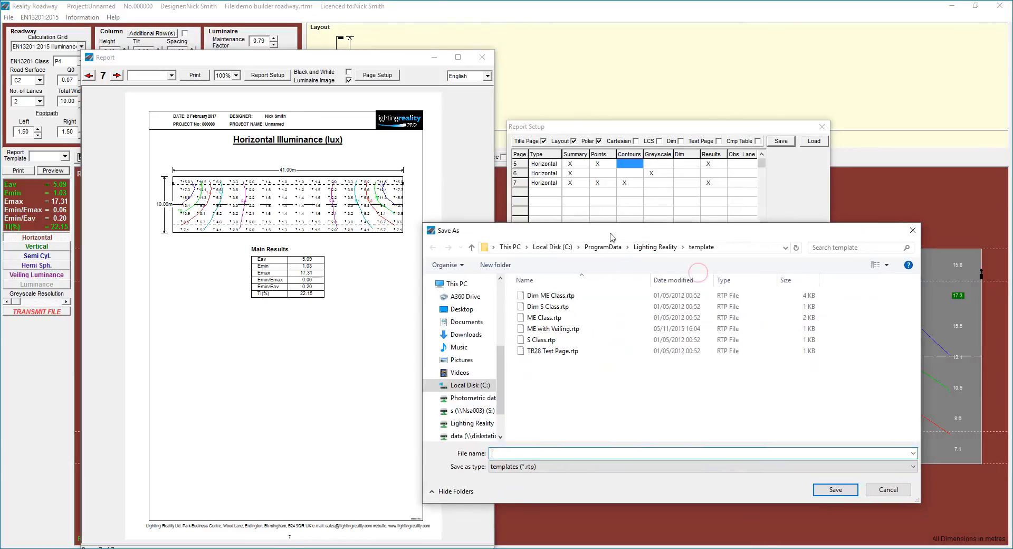
pyautogui.write('My')
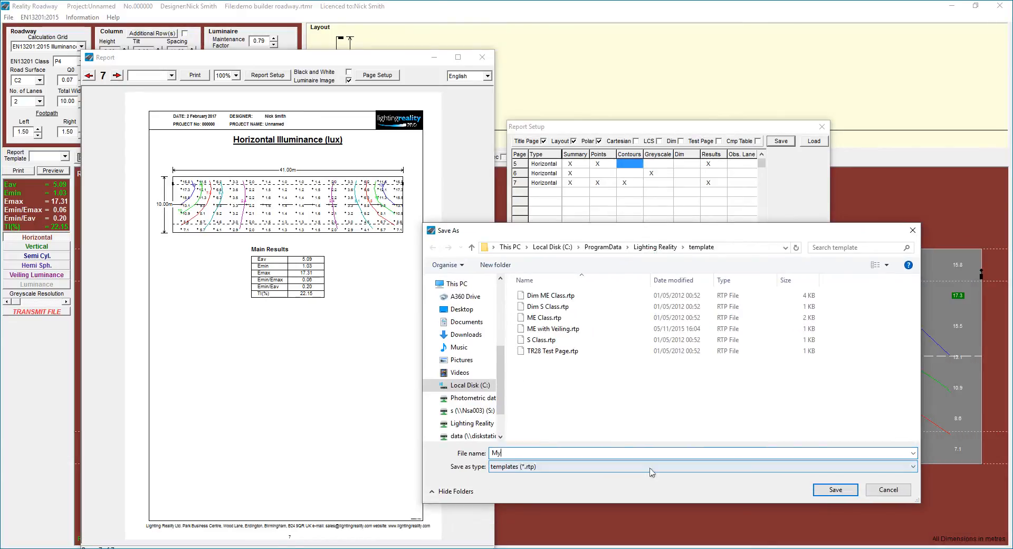
pyautogui.write('Illuminace Layout')
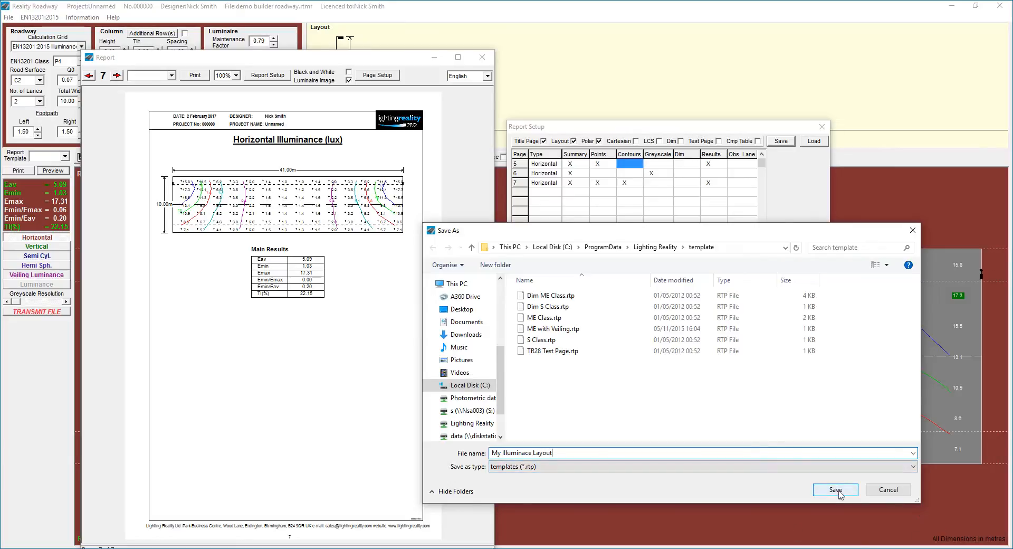
pyautogui.click(834, 490)
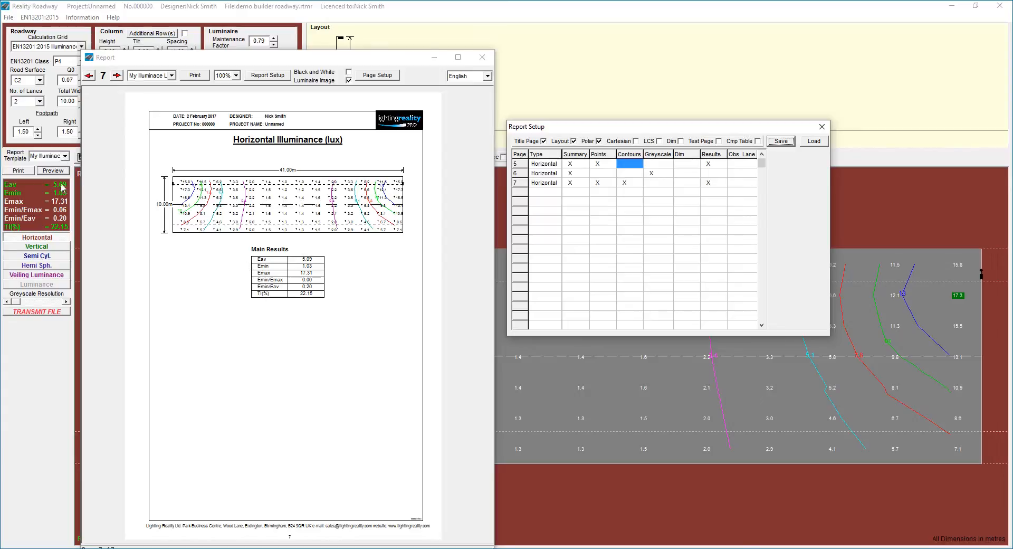
pyautogui.moveTo(155, 82)
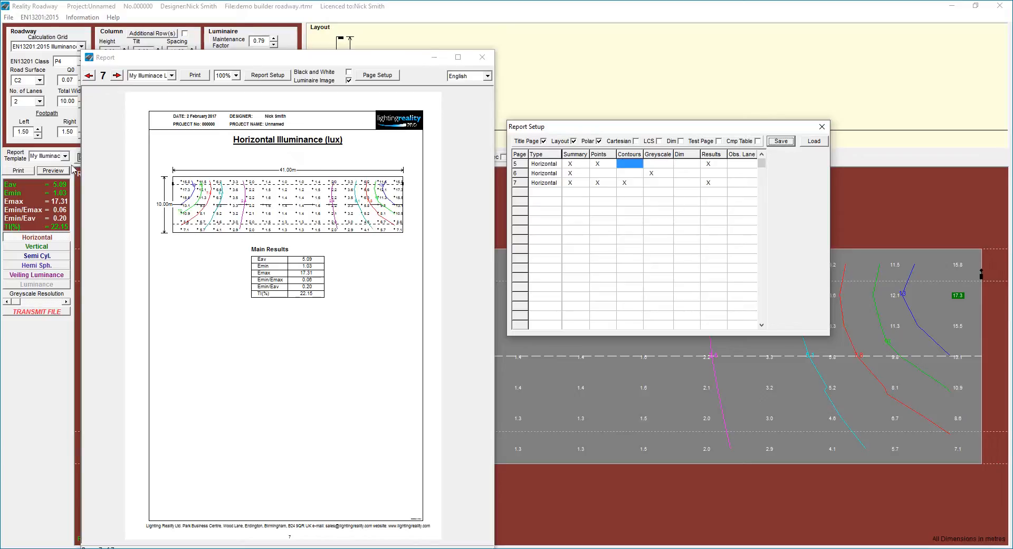
pyautogui.moveTo(821, 126)
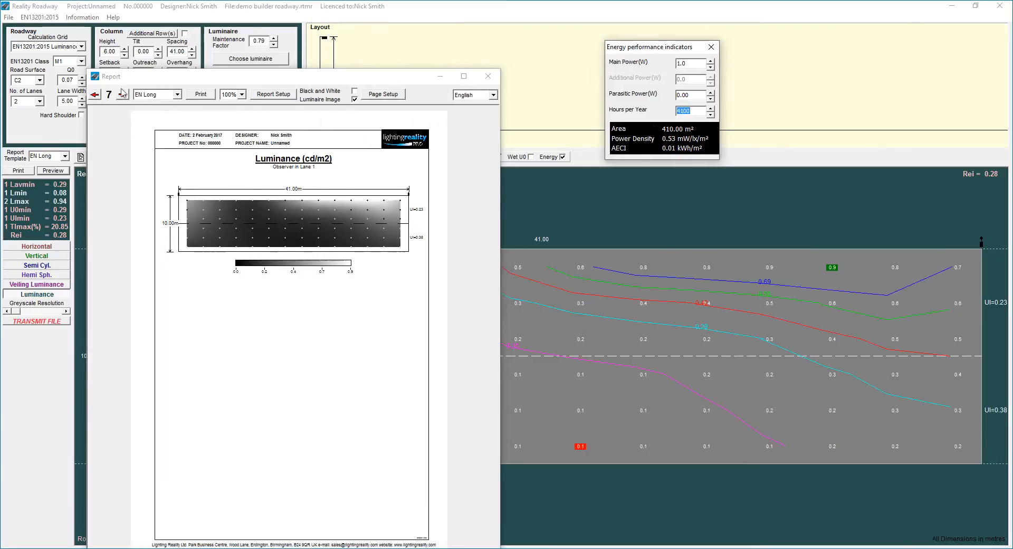
# Page back to the summary and forward to the luminance page, then switch the template to EN Short
pyautogui.click(94, 94)
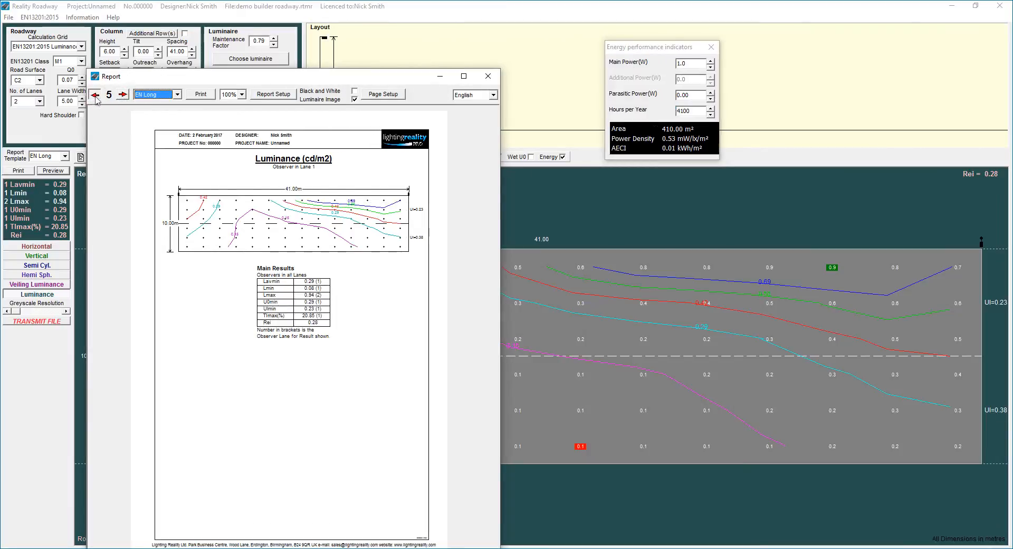
pyautogui.click(94, 94)
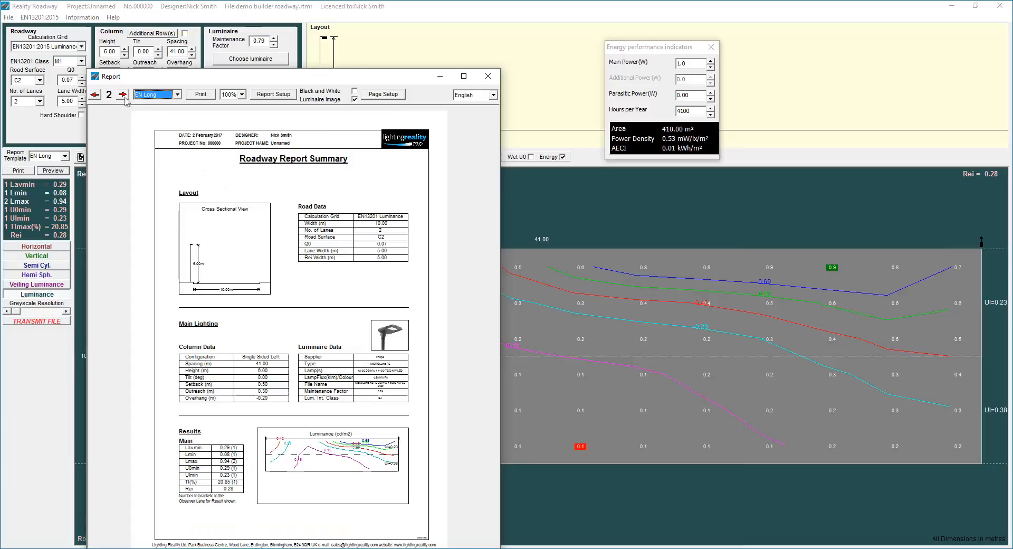
pyautogui.moveTo(123, 94)
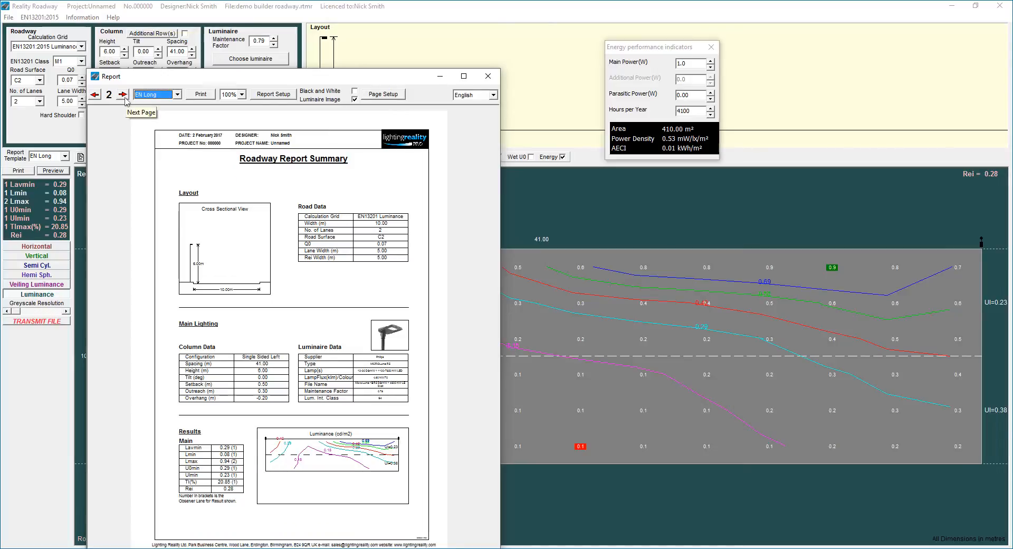
pyautogui.click(122, 94)
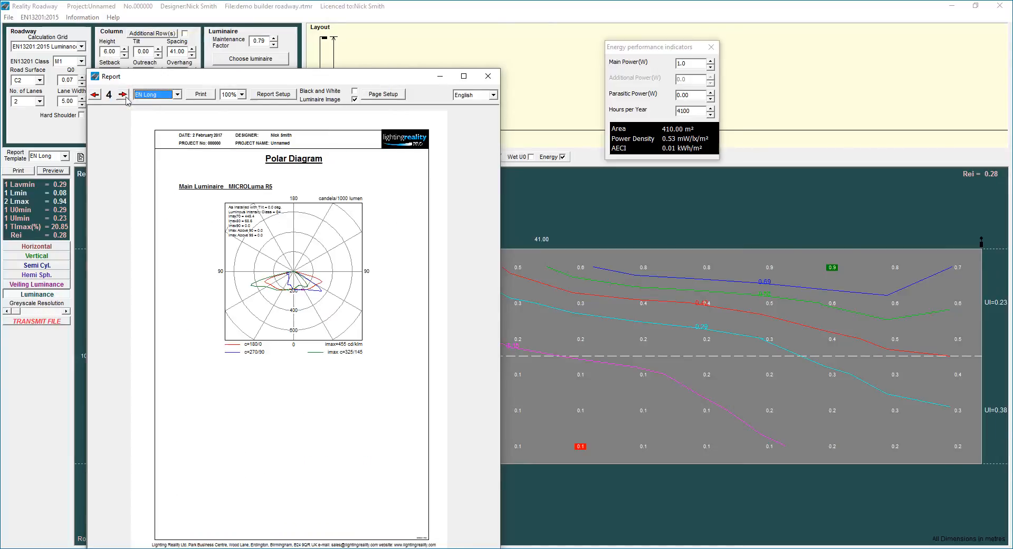
pyautogui.click(122, 94)
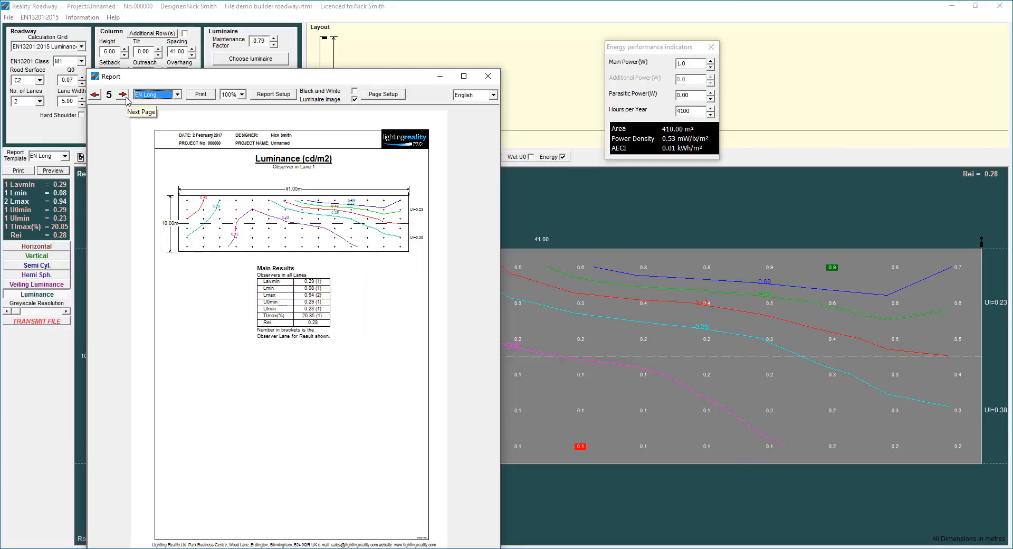
pyautogui.moveTo(278, 180)
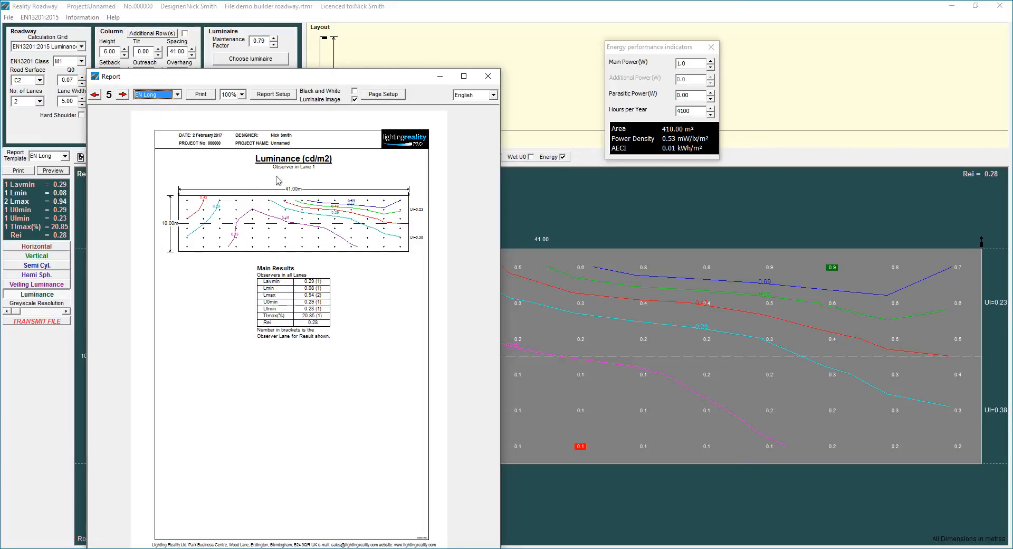
pyautogui.moveTo(105, 117)
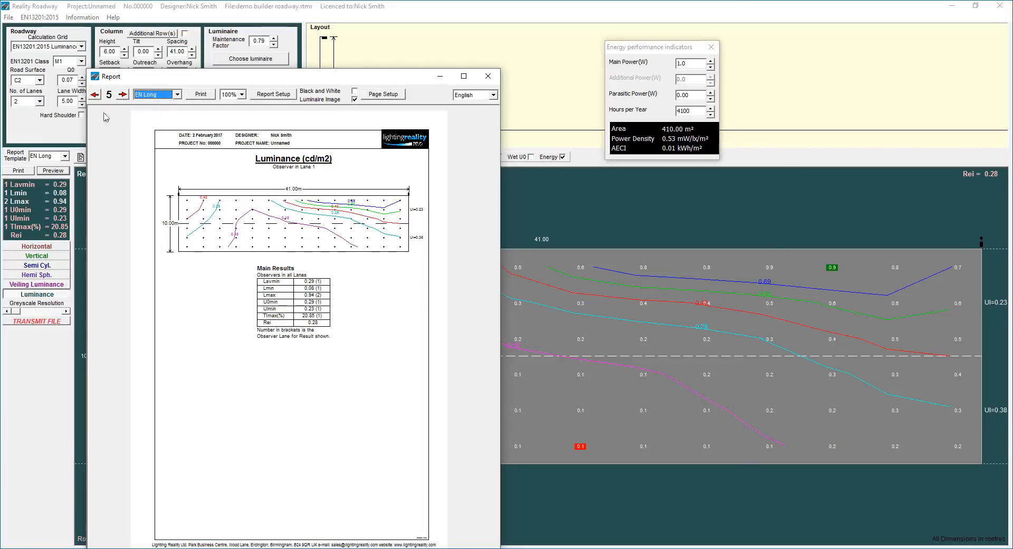
pyautogui.click(177, 94)
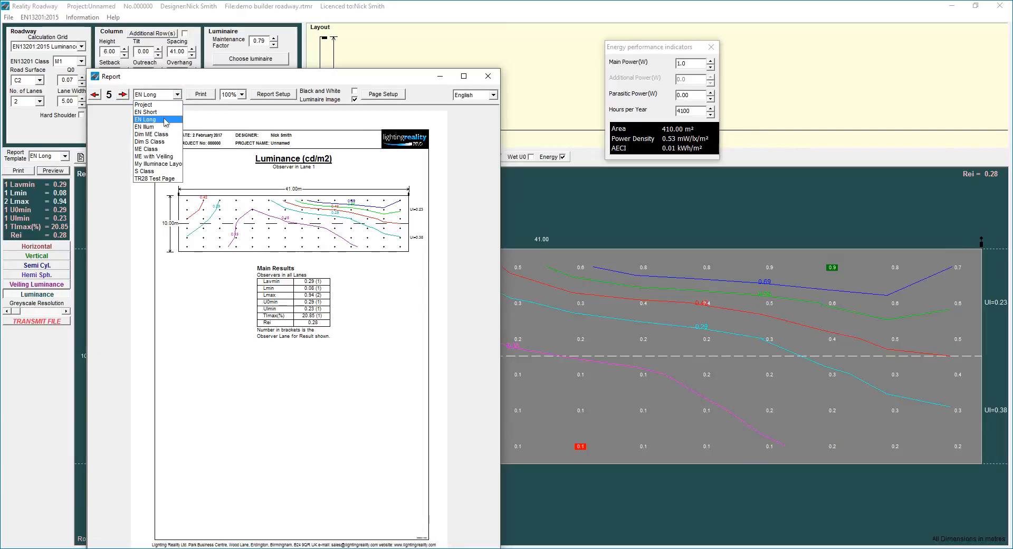
pyautogui.moveTo(156, 112)
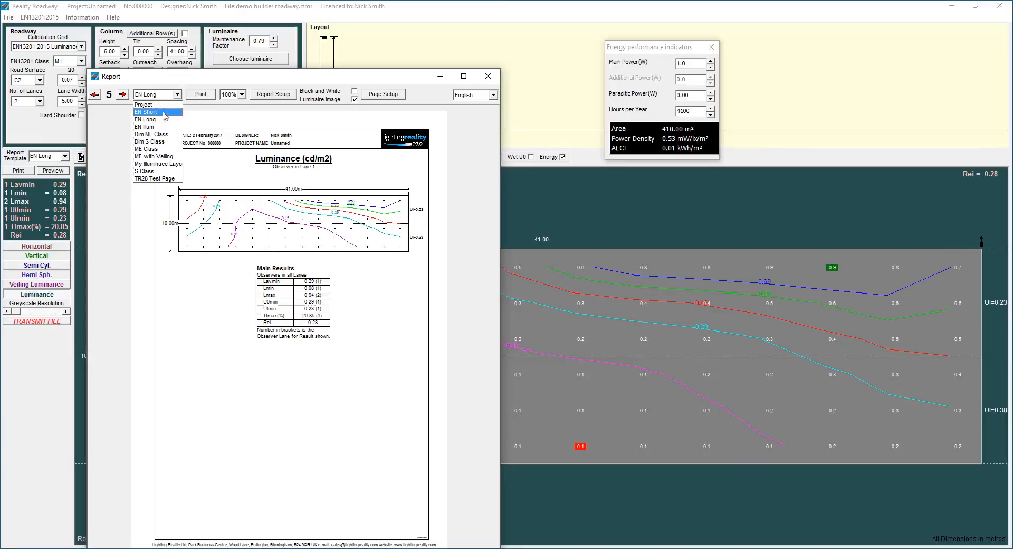
pyautogui.click(146, 112)
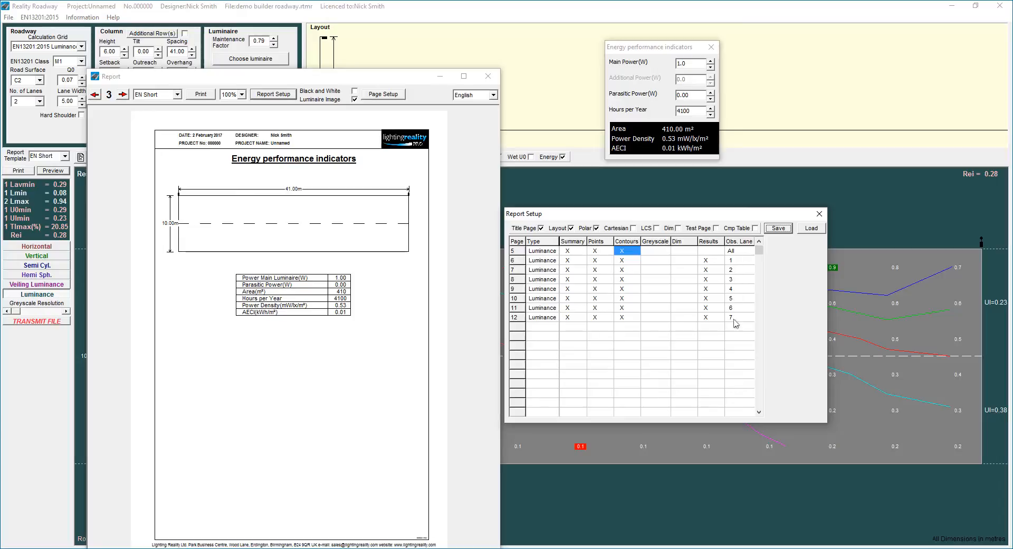
pyautogui.moveTo(810, 301)
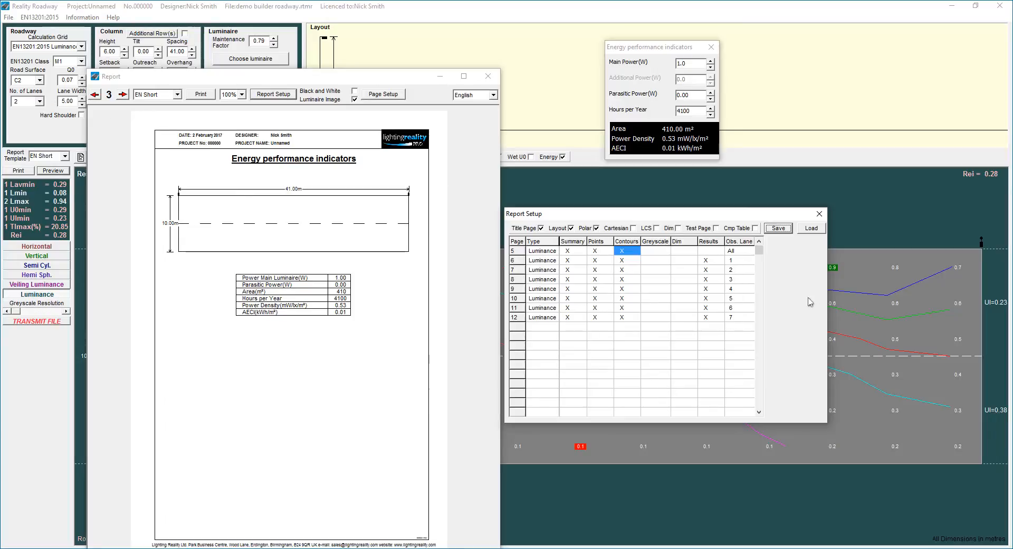
pyautogui.moveTo(559, 257)
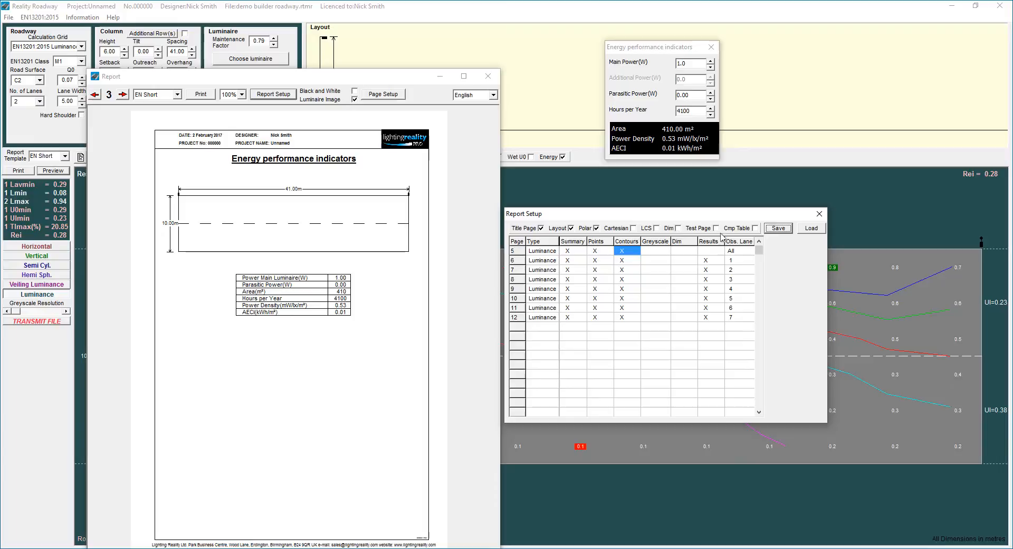
pyautogui.moveTo(402, 79)
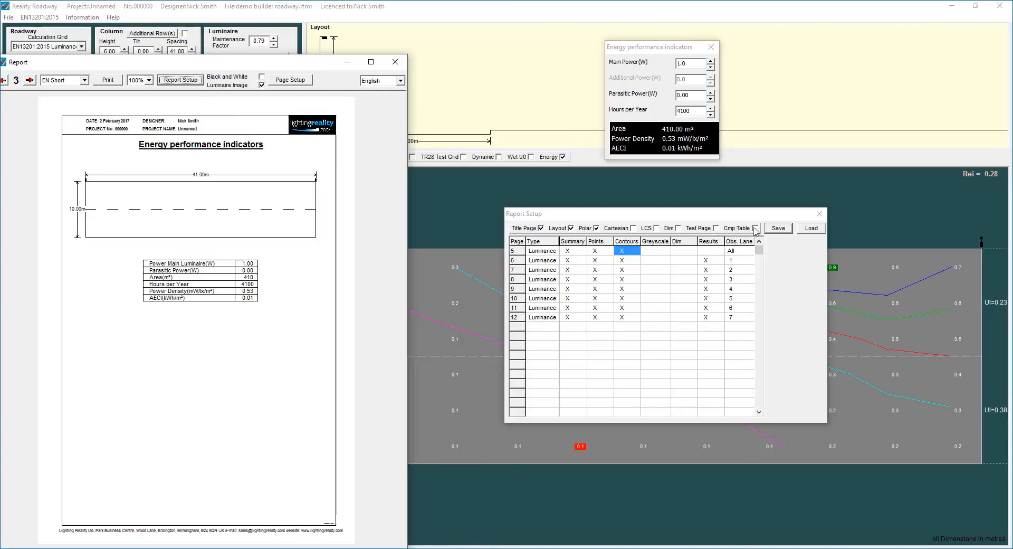
# Close the EN Short report preview, returning to the luminance results grid
pyautogui.click(394, 61)
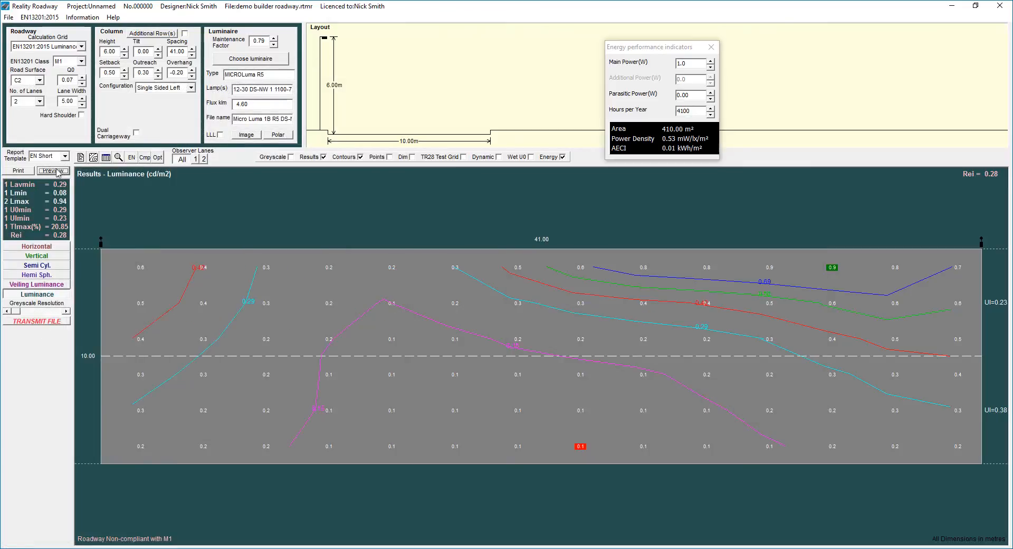
# Reopen the preview with a different template, go to page 4 and show the Report Setup page list
pyautogui.click(50, 170)
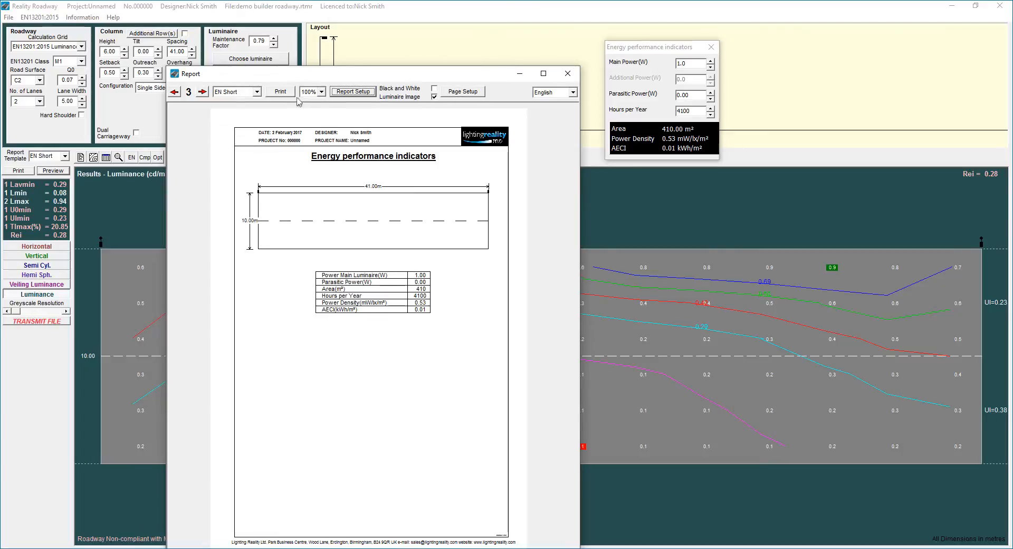
pyautogui.click(352, 91)
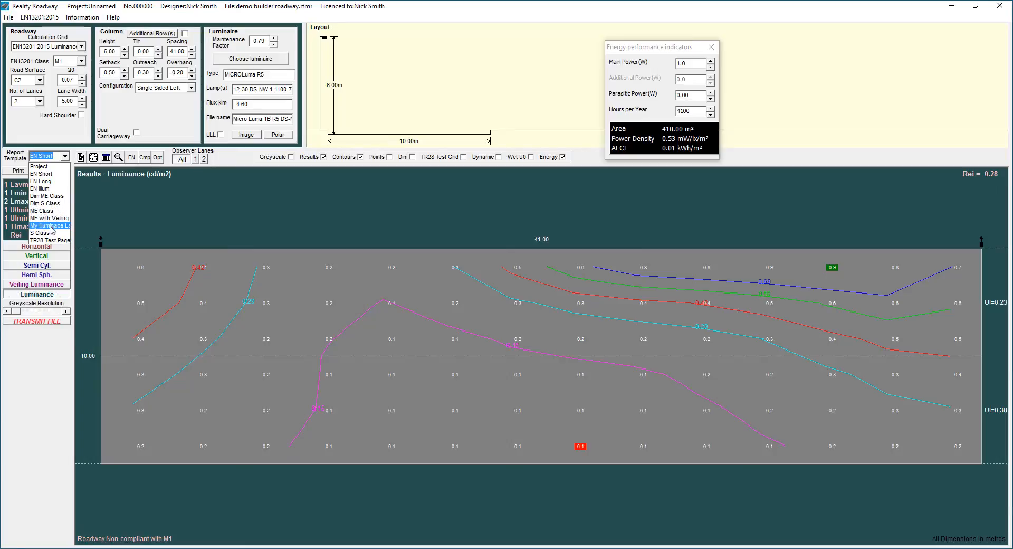
pyautogui.click(48, 226)
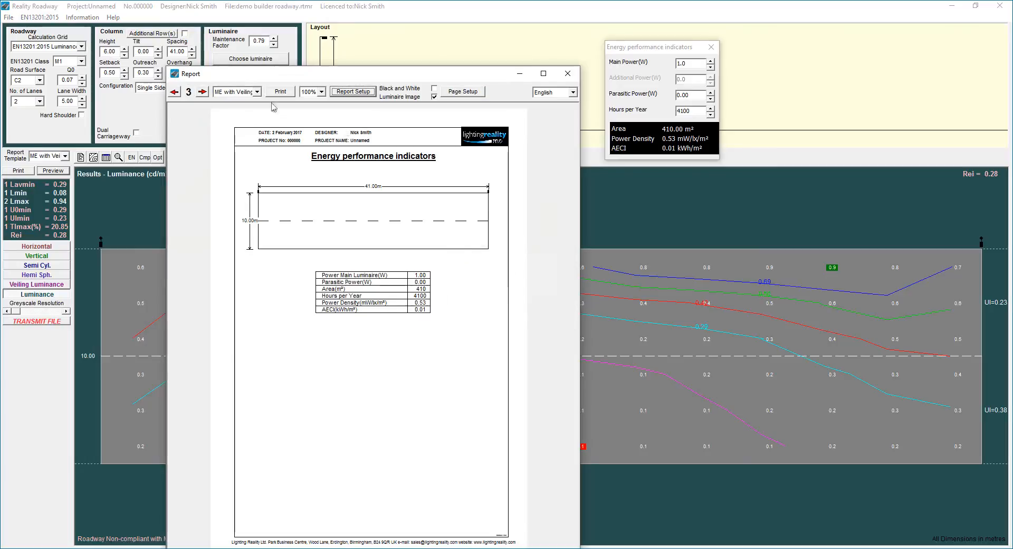
pyautogui.click(202, 92)
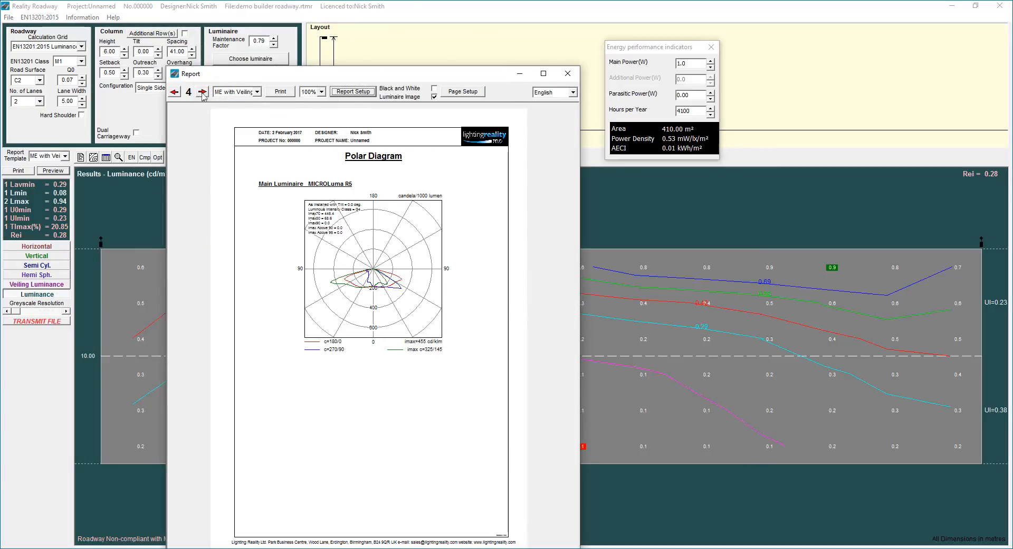
pyautogui.click(352, 90)
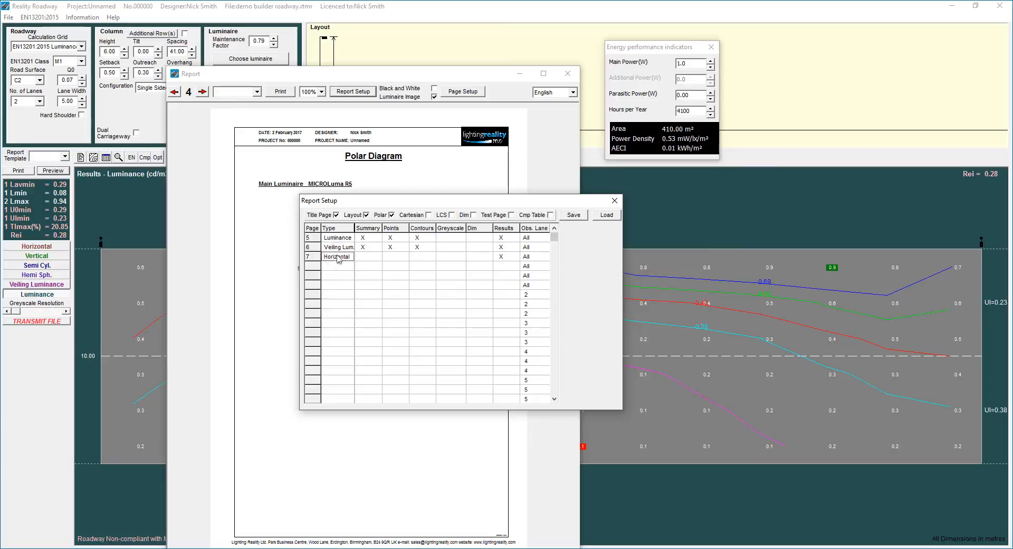
# Set page 7's result type to Horizontal illuminance and return to the report
pyautogui.click(336, 256)
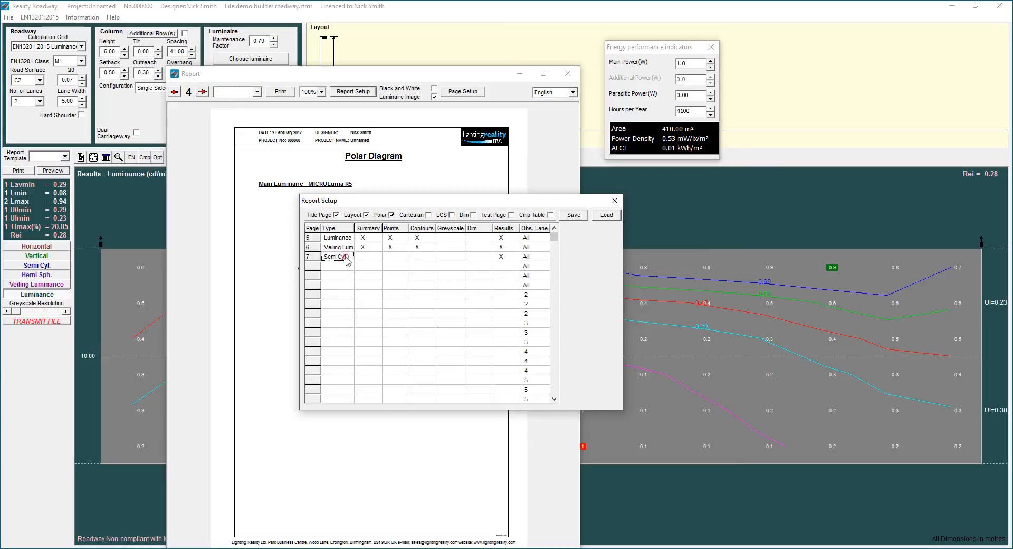
pyautogui.click(338, 256)
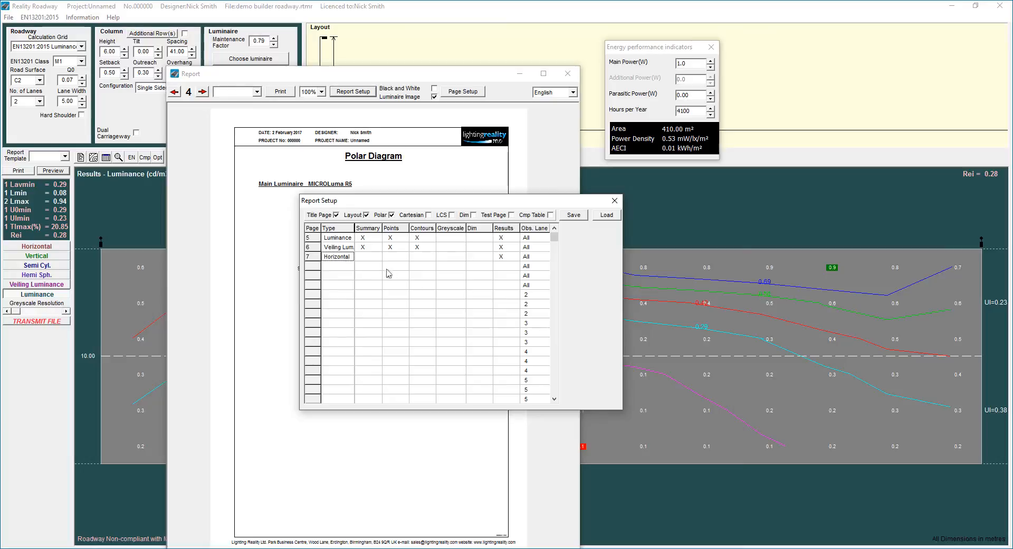
pyautogui.click(418, 256)
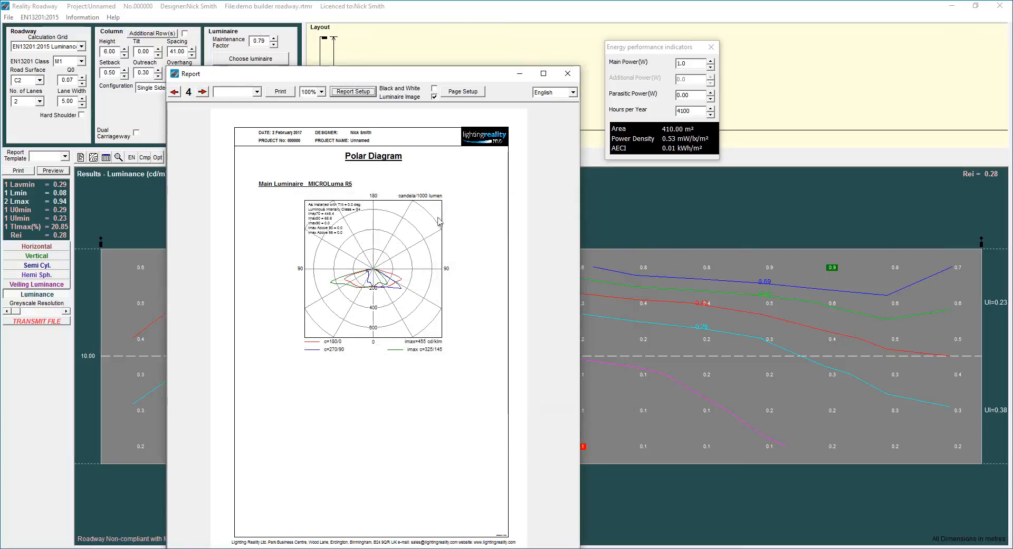
# Review the Luminance, TI Veiling Luminance and Horizontal Illuminance pages, then begin saving the layout as a template
pyautogui.click(203, 91)
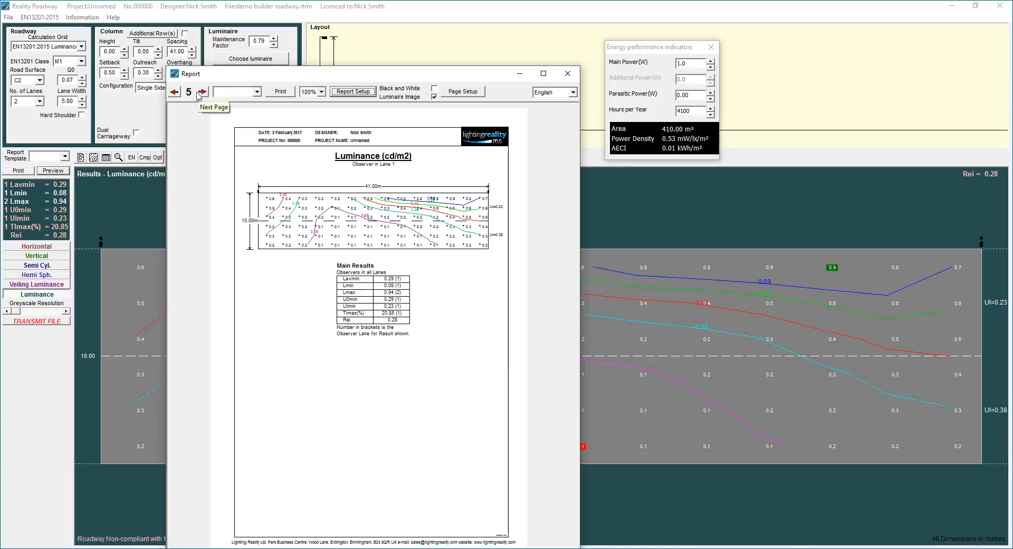
pyautogui.click(204, 90)
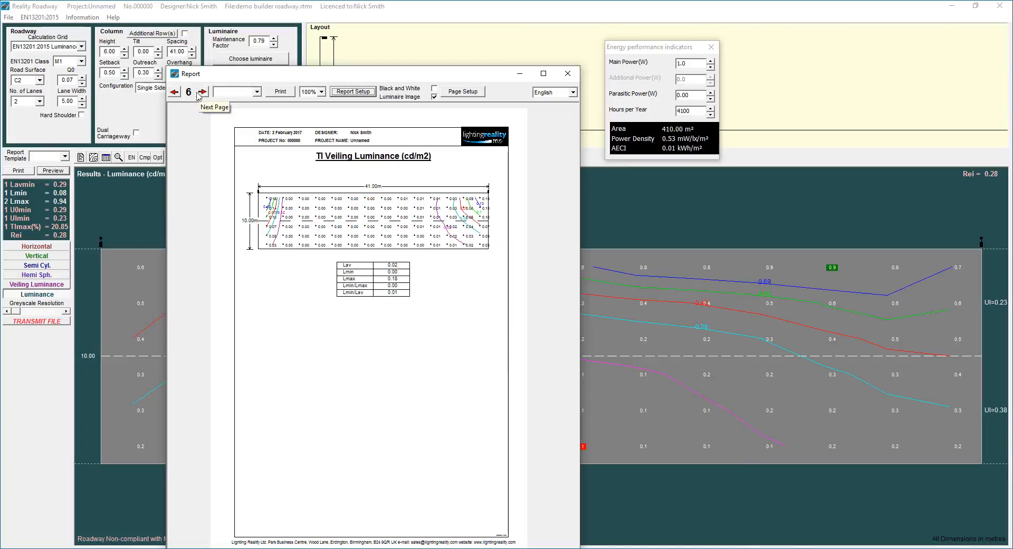
pyautogui.click(203, 91)
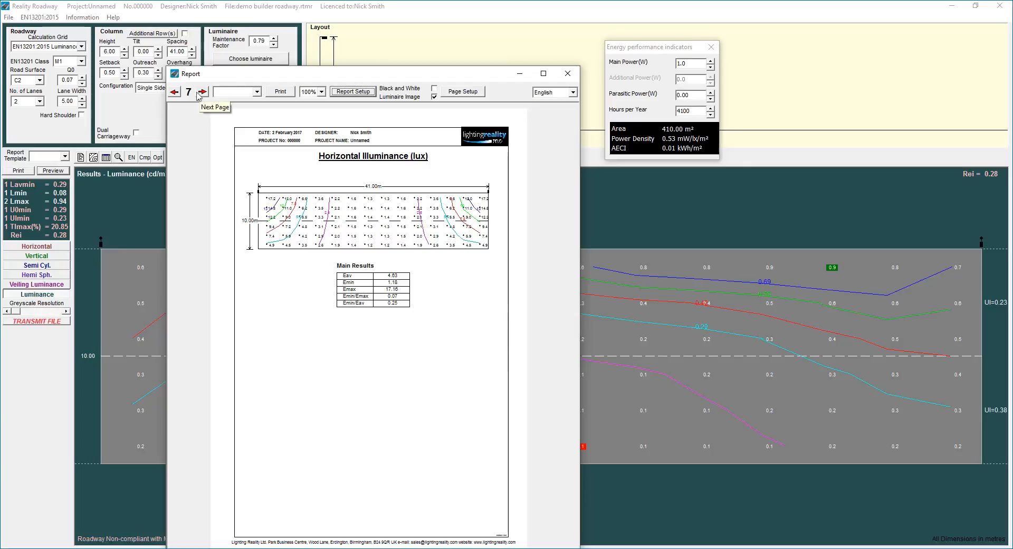
pyautogui.moveTo(257, 95)
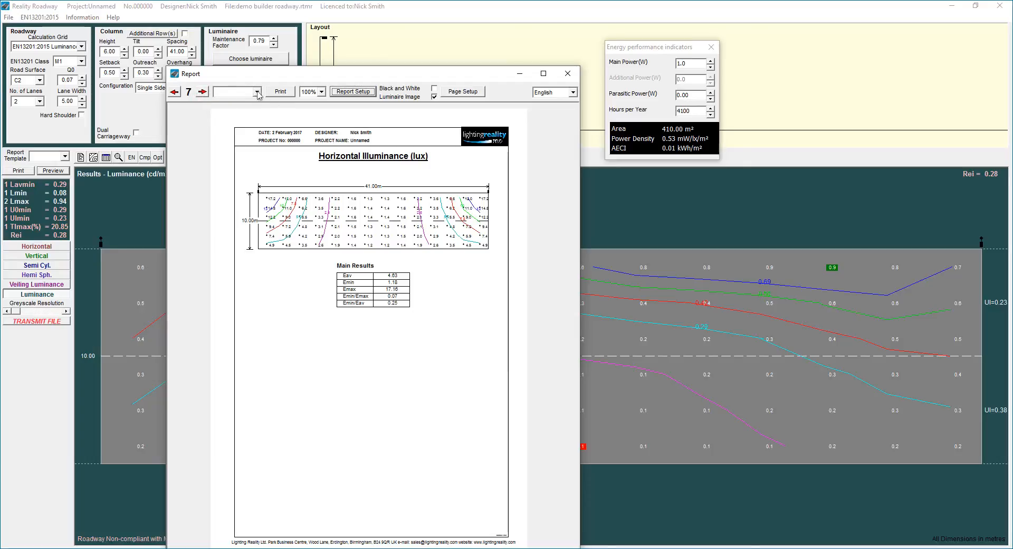
pyautogui.click(258, 91)
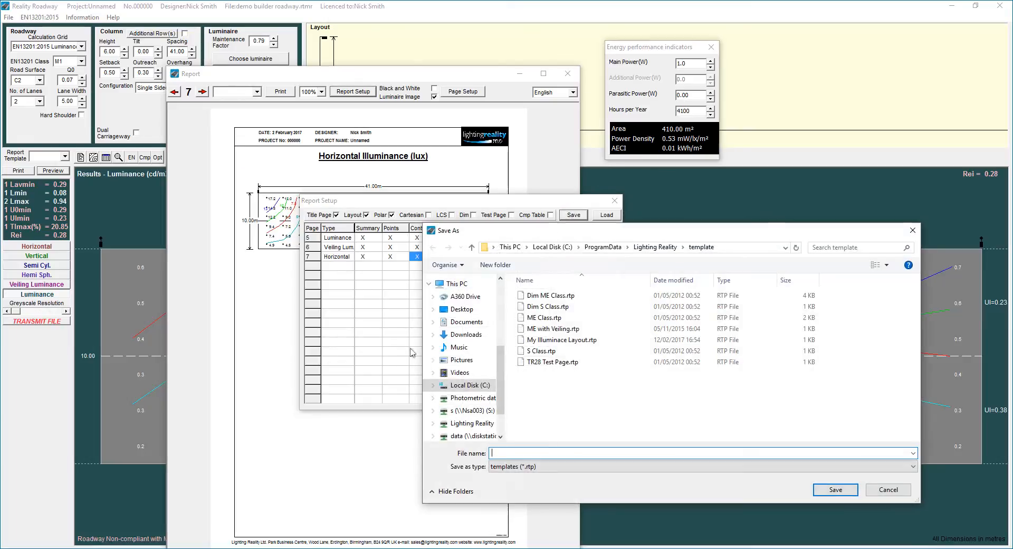
# Save the page layout as template 'My_Luminance Template' and return to Report Setup
pyautogui.write('M')
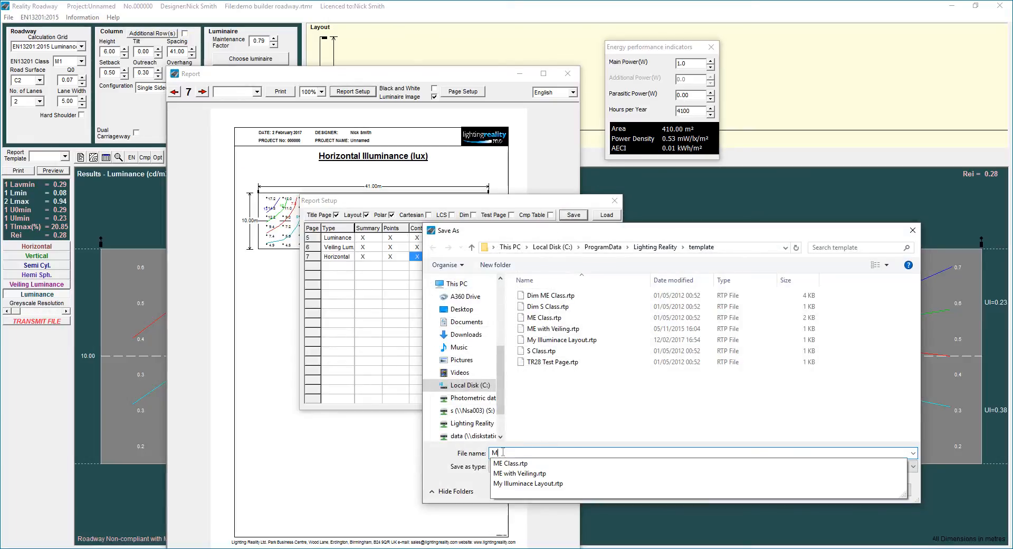
pyautogui.write('y_Luminanace Templ')
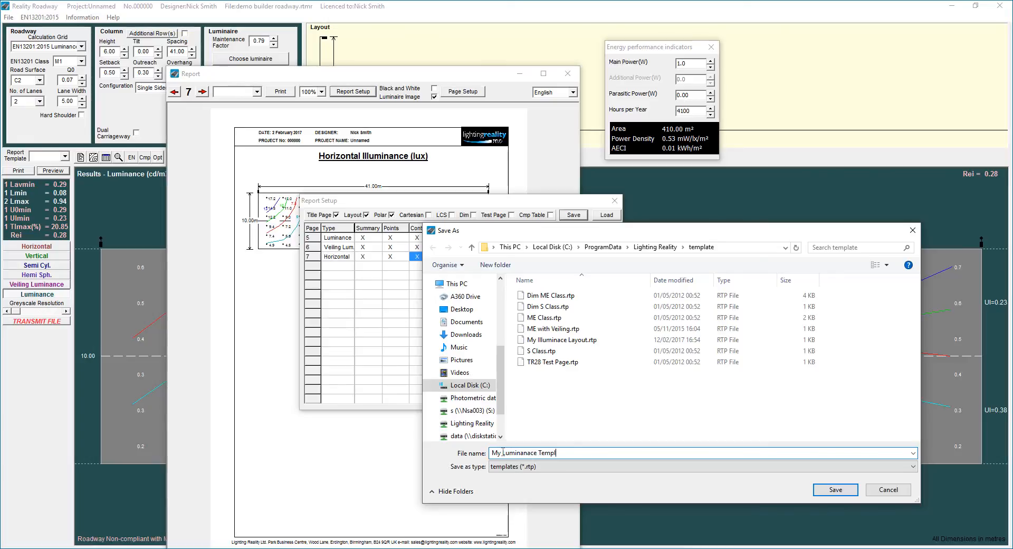
pyautogui.click(833, 490)
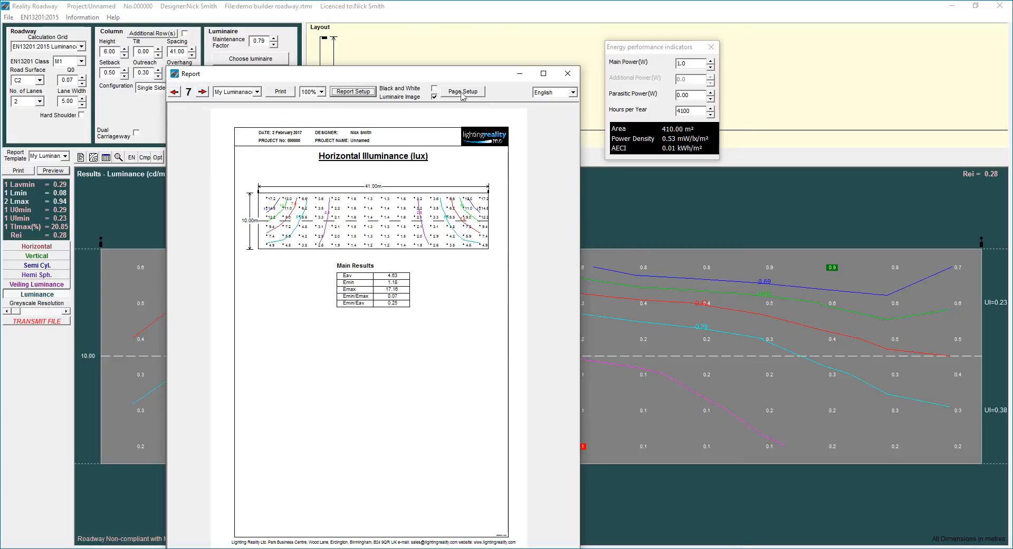
pyautogui.click(353, 91)
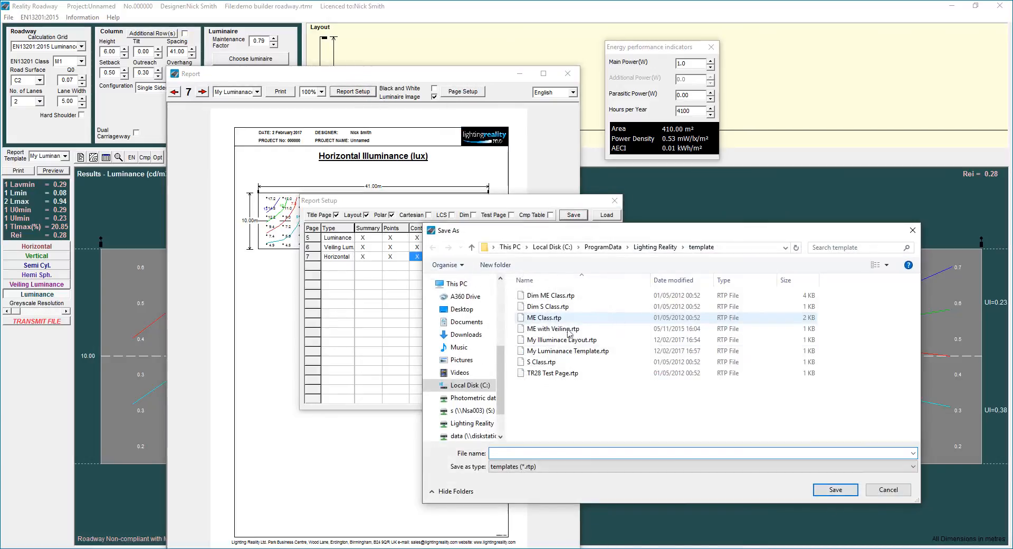
# Note the existing .rtp templates such as Dim ME Class and Dim S Class, then cancel the save
pyautogui.click(550, 294)
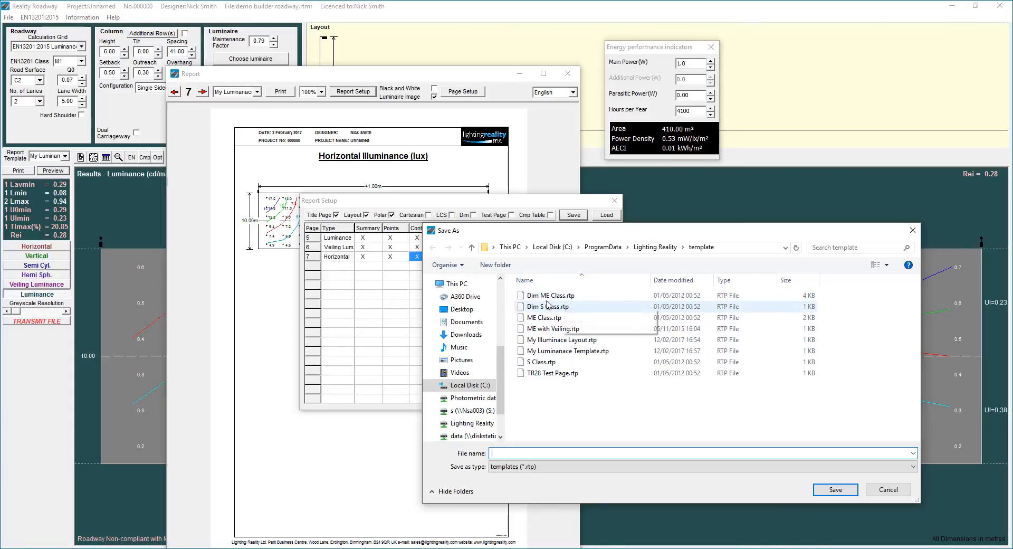
pyautogui.click(549, 294)
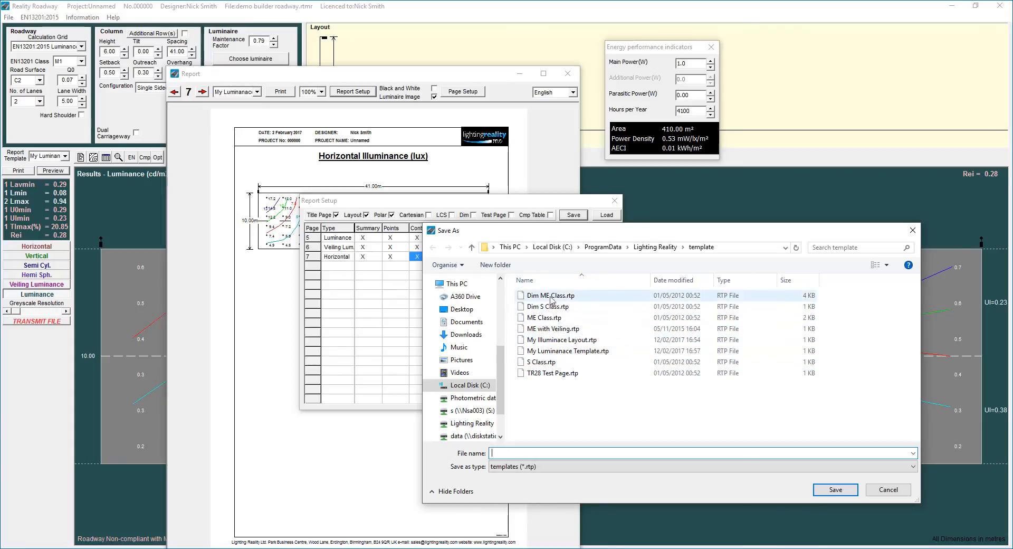
pyautogui.click(550, 296)
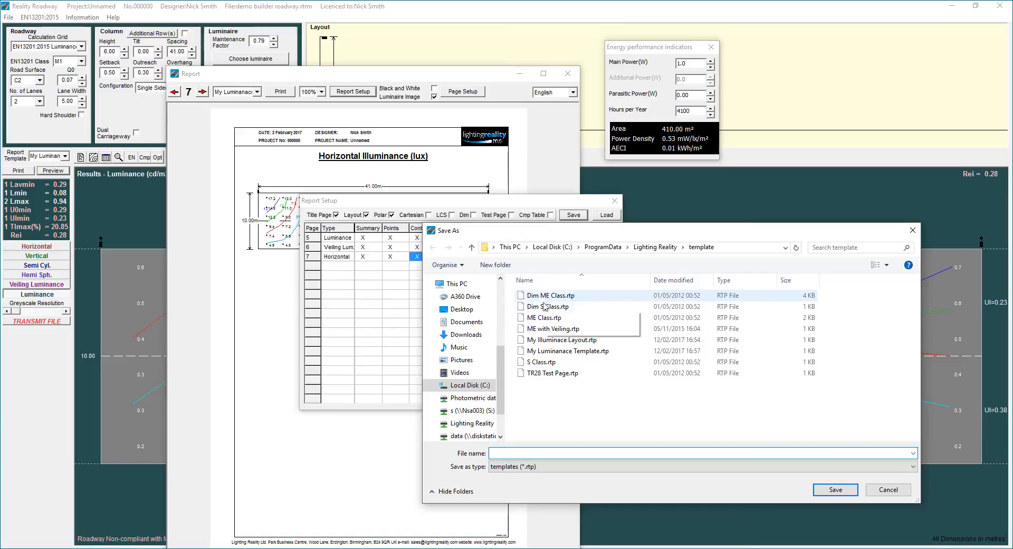
pyautogui.click(547, 306)
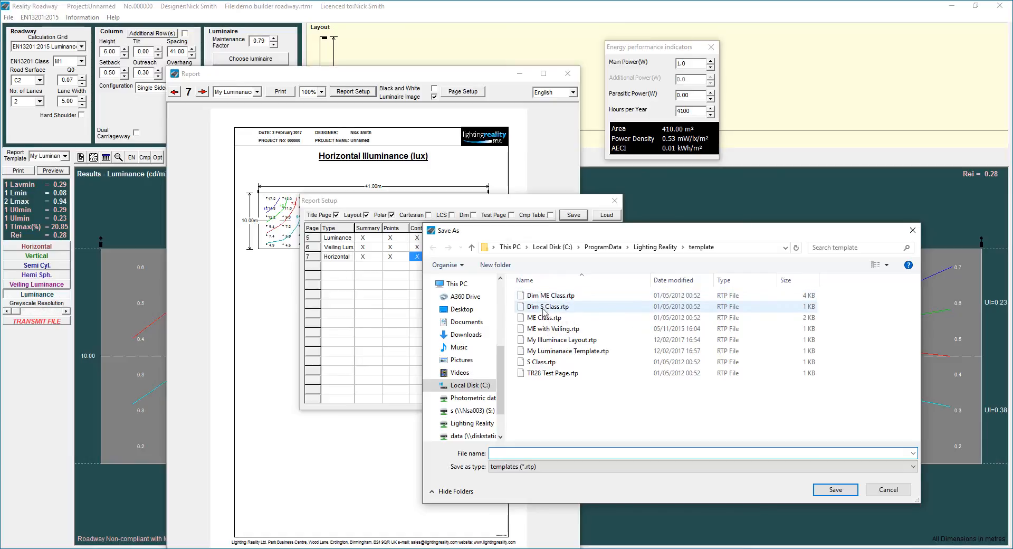
pyautogui.moveTo(547, 306)
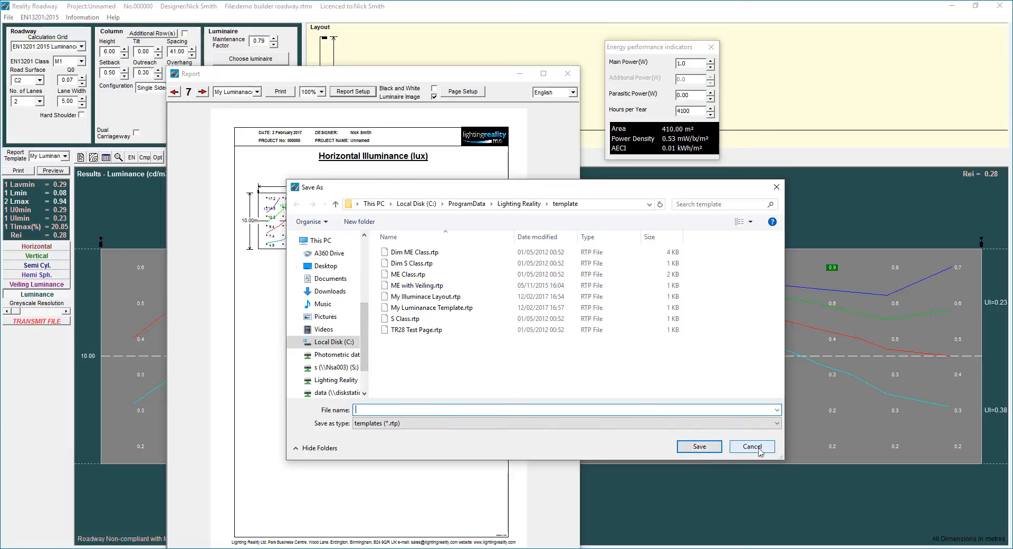
pyautogui.click(750, 447)
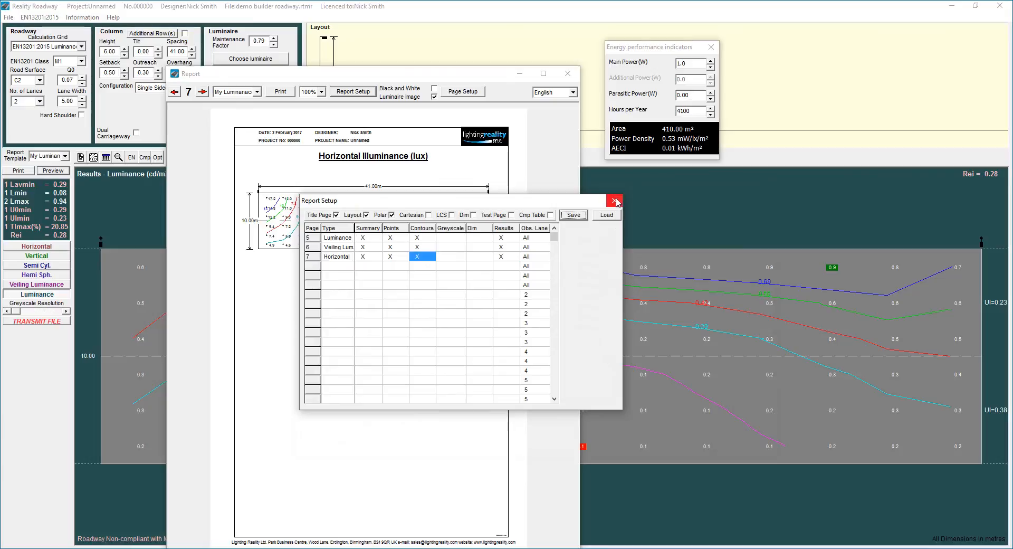
# Close Report Setup and the report preview to return to the luminance results grid
pyautogui.click(614, 200)
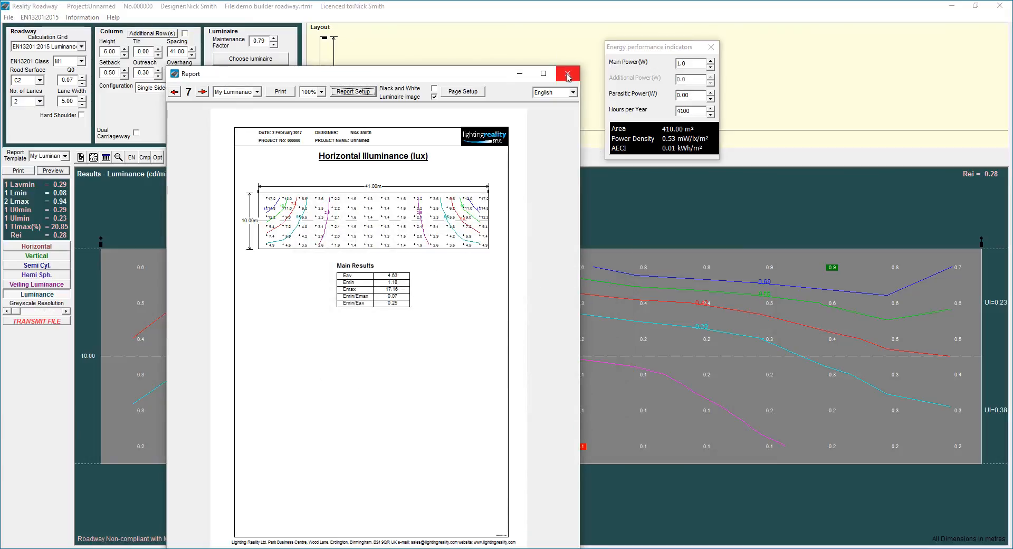
pyautogui.click(568, 72)
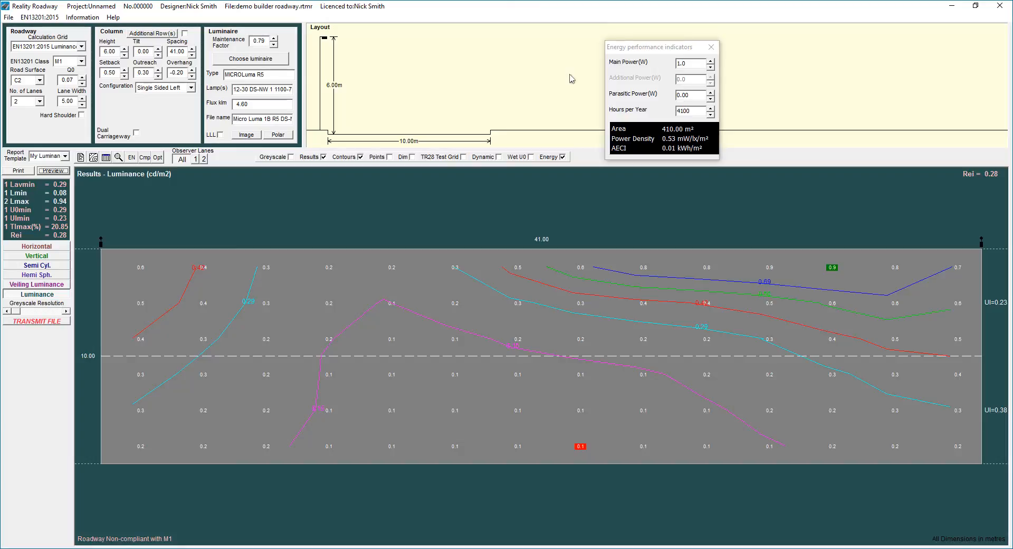
pyautogui.moveTo(775, 533)
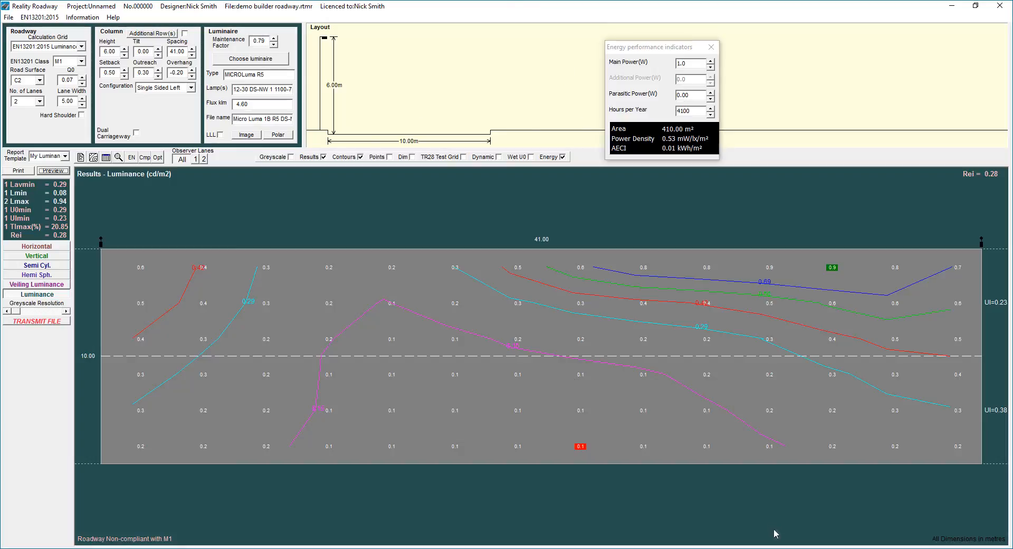